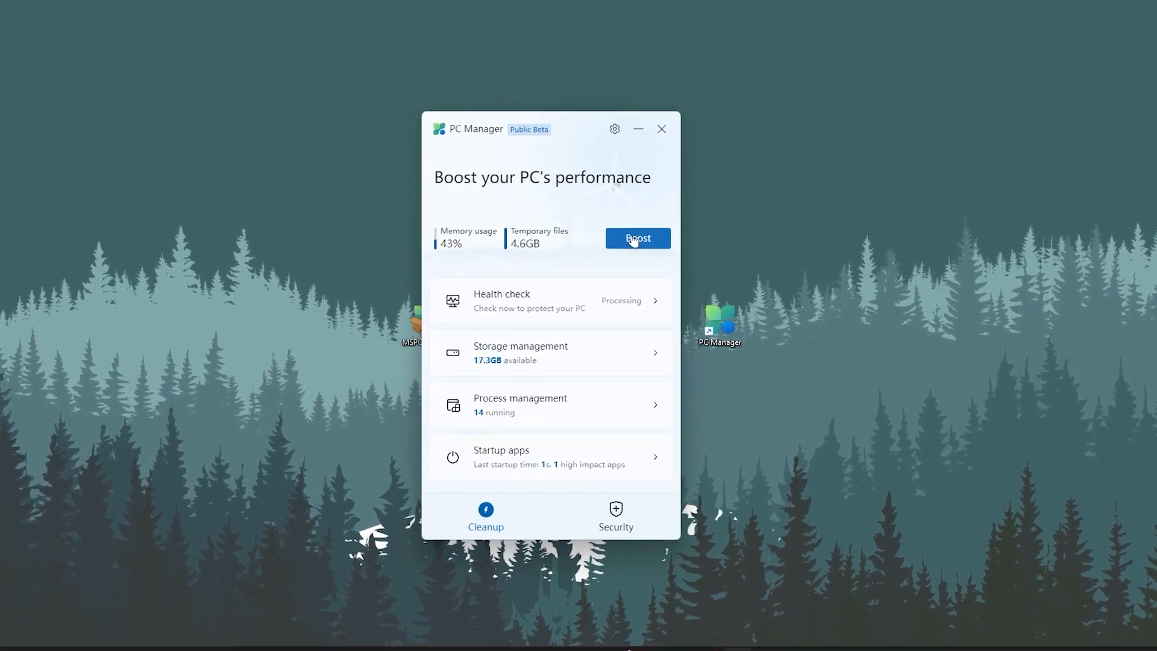
Close the PC Manager performance overview window to return to the desktop
click(636, 237)
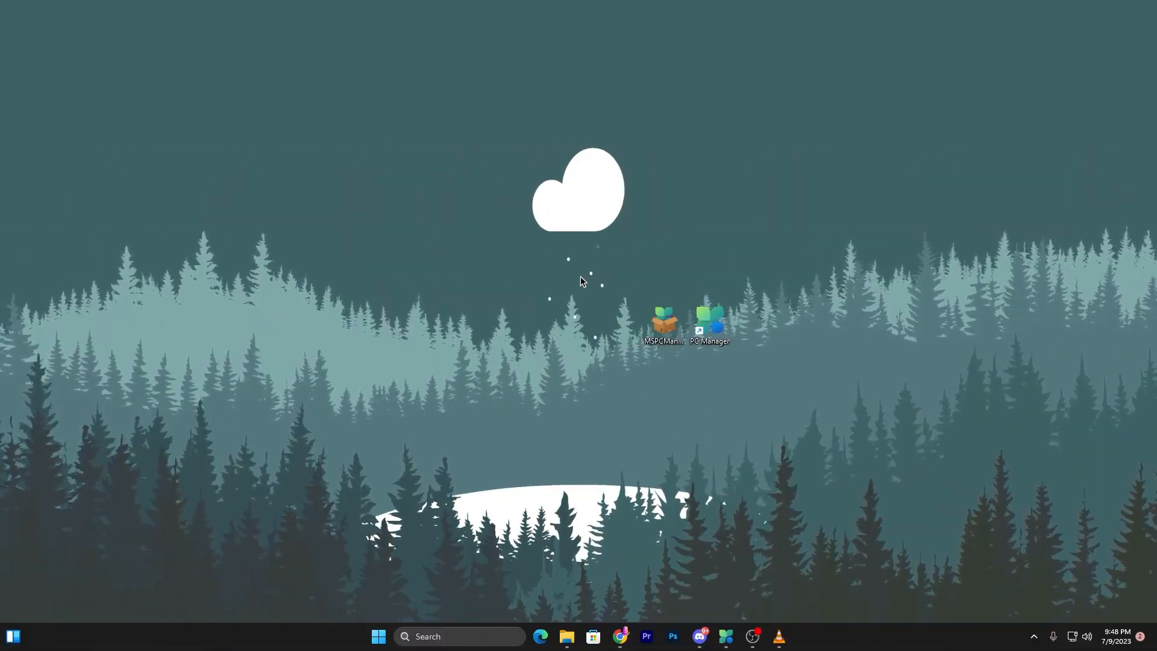
Drag the Chrome window showing the PC Manager download page across the screen
drag(662, 321, 398, 295)
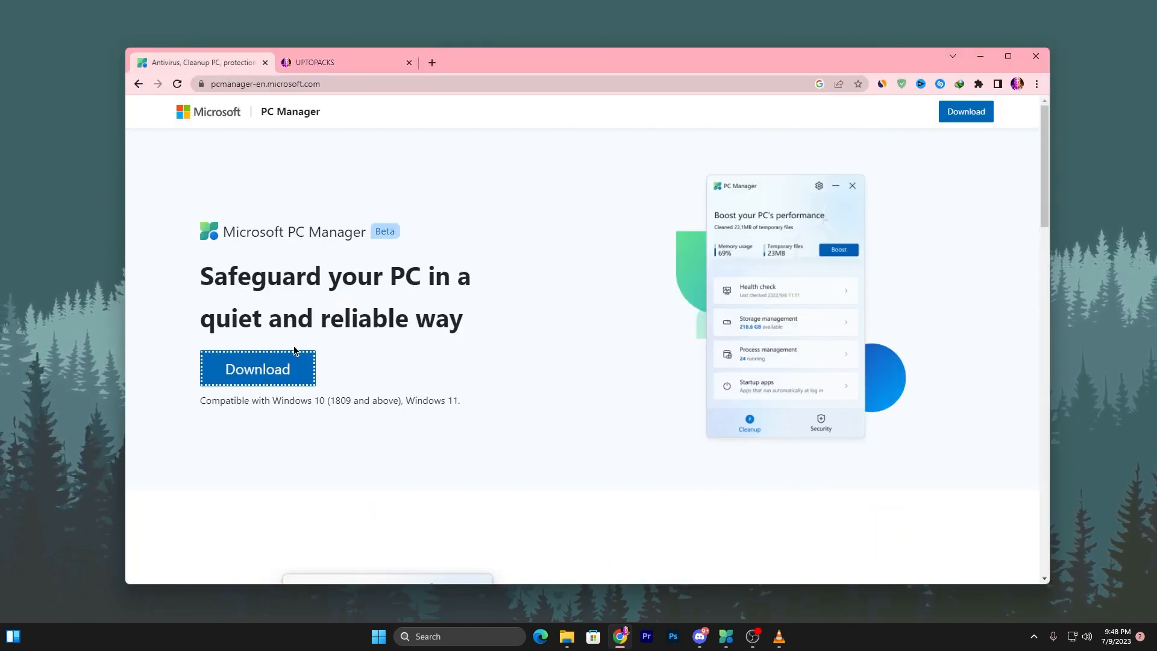
mouse_move(609, 244)
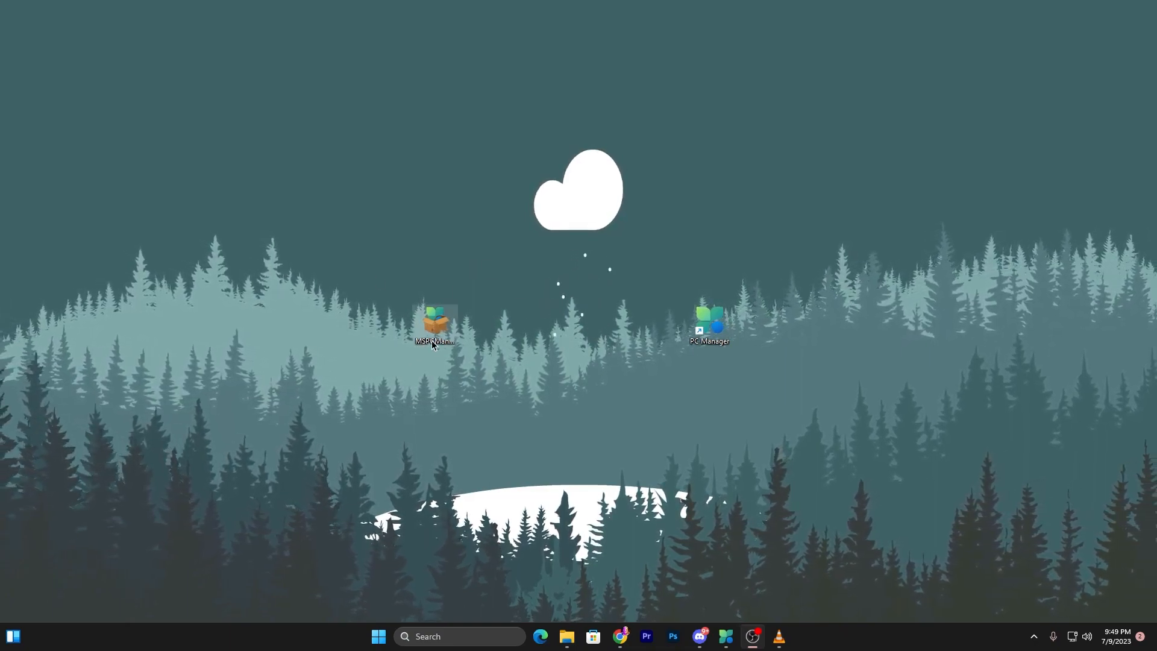
double_click(434, 325)
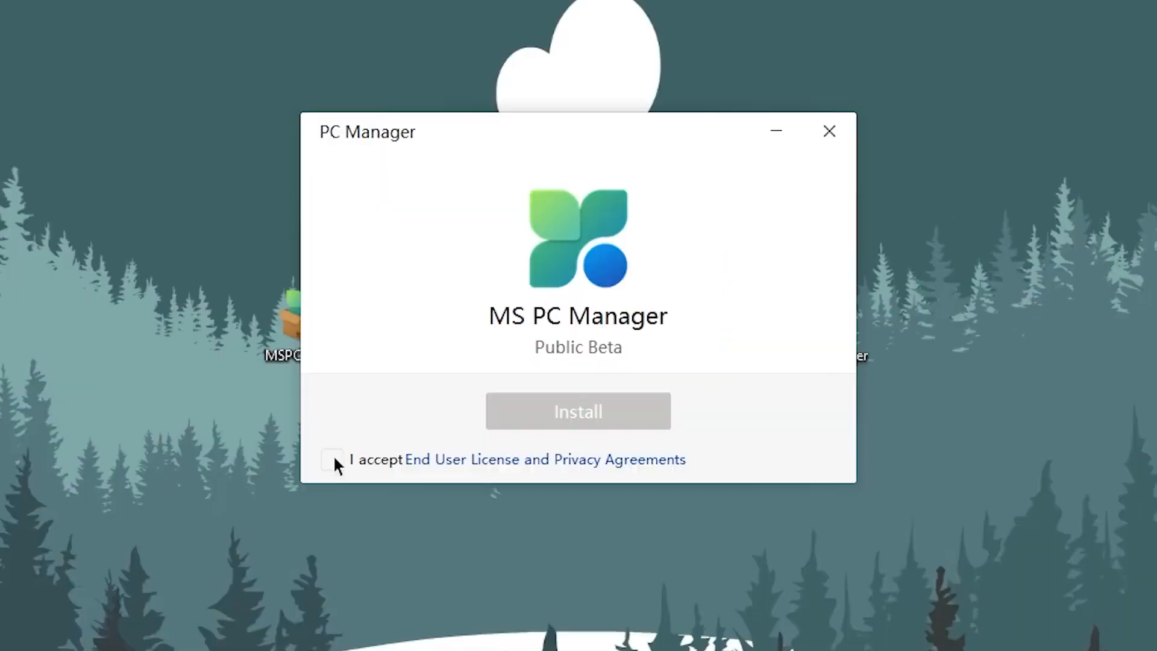
click(331, 459)
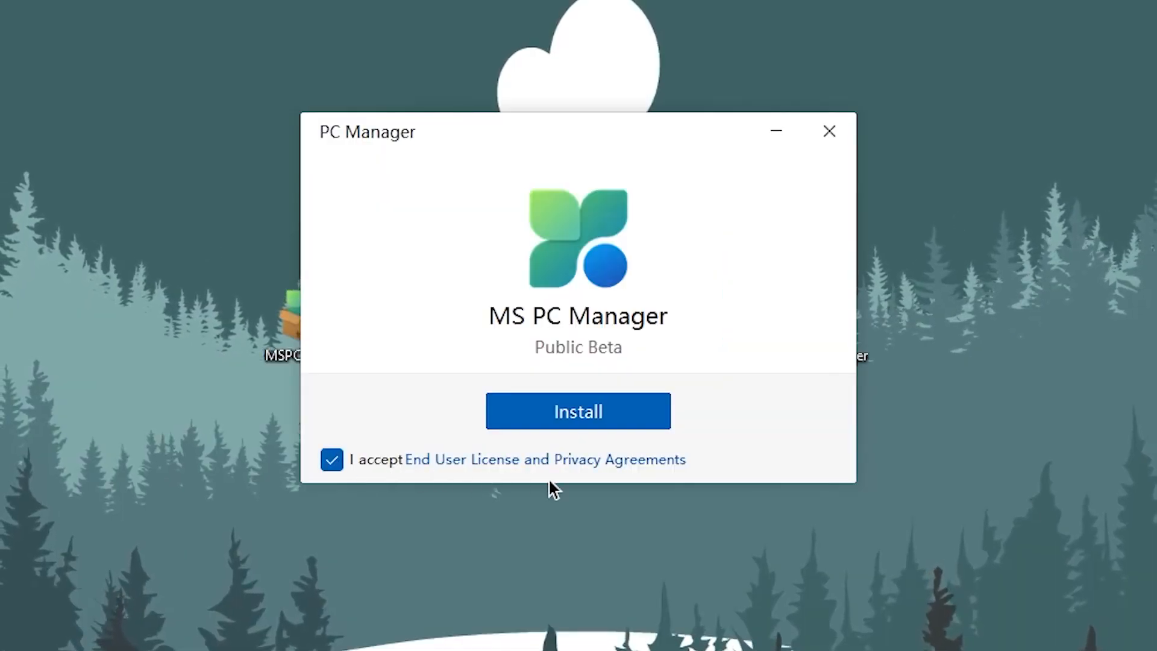
mouse_move(663, 483)
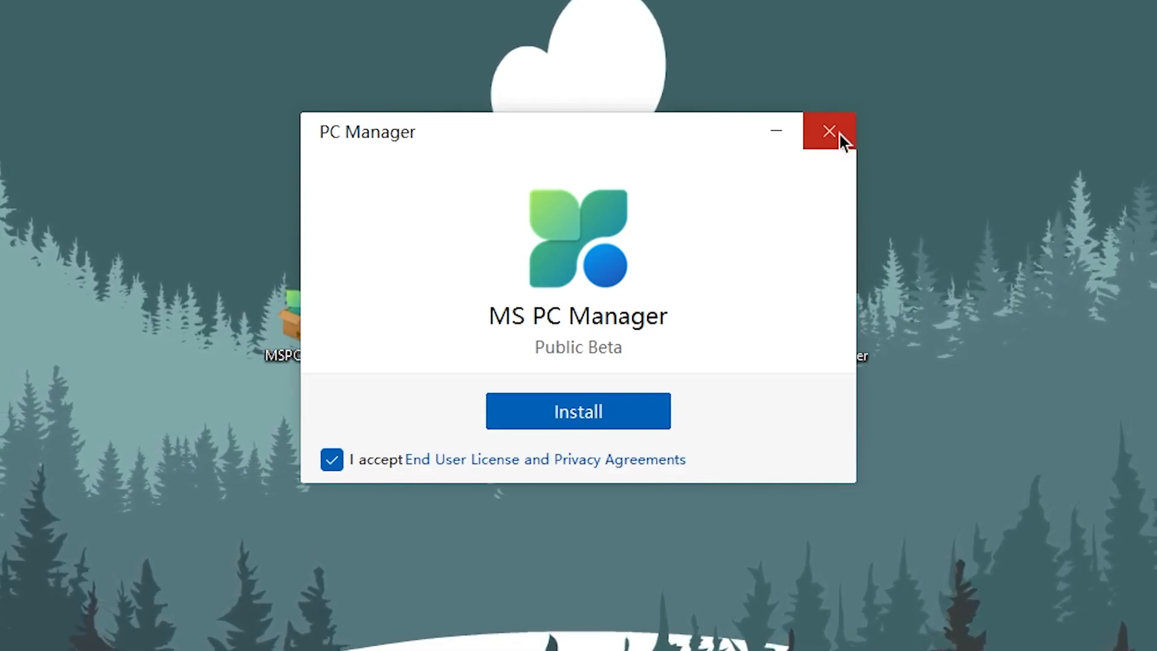
click(829, 131)
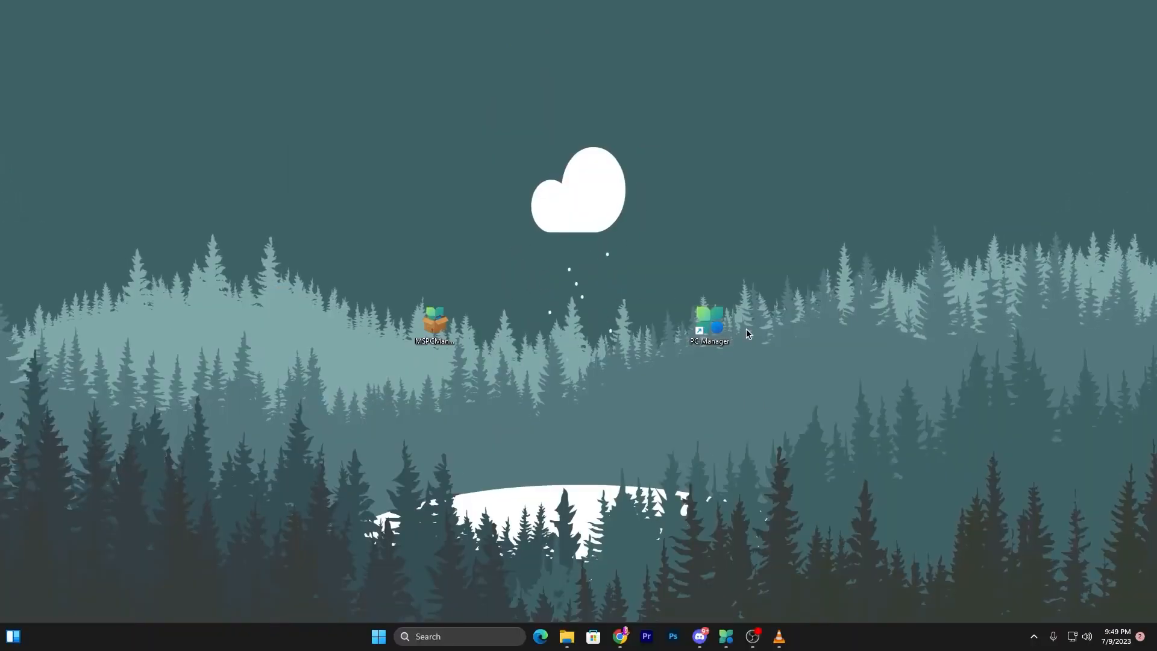
mouse_move(710, 328)
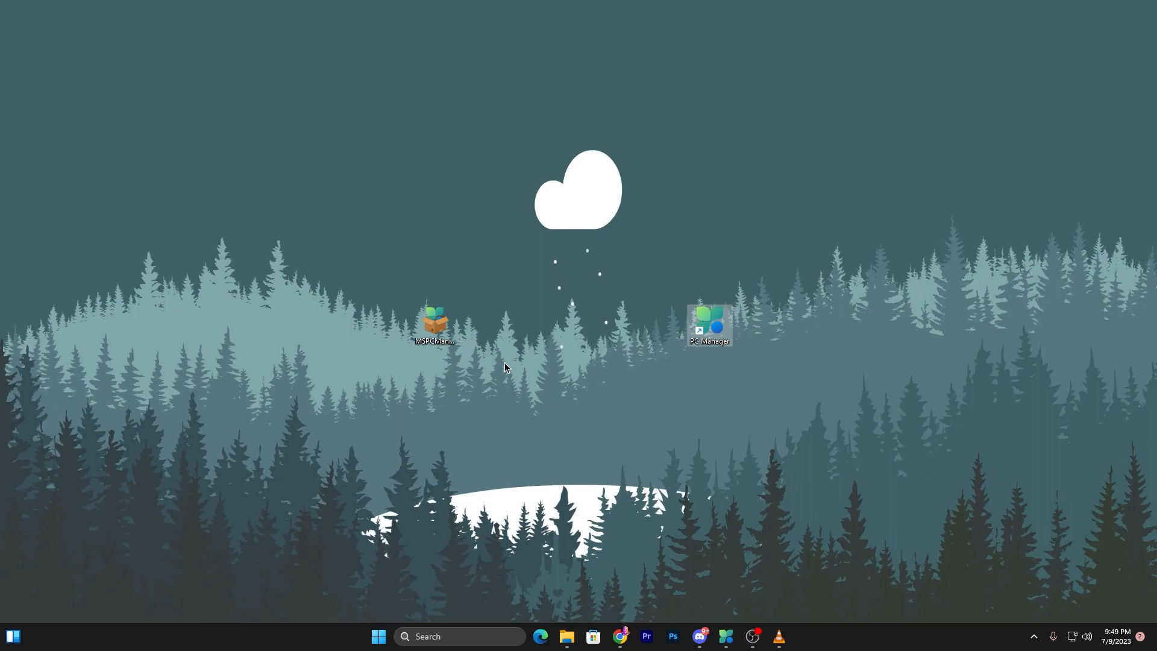
Launch PC Manager from the desktop icon, view Security, then return to Cleanup
double_click(707, 324)
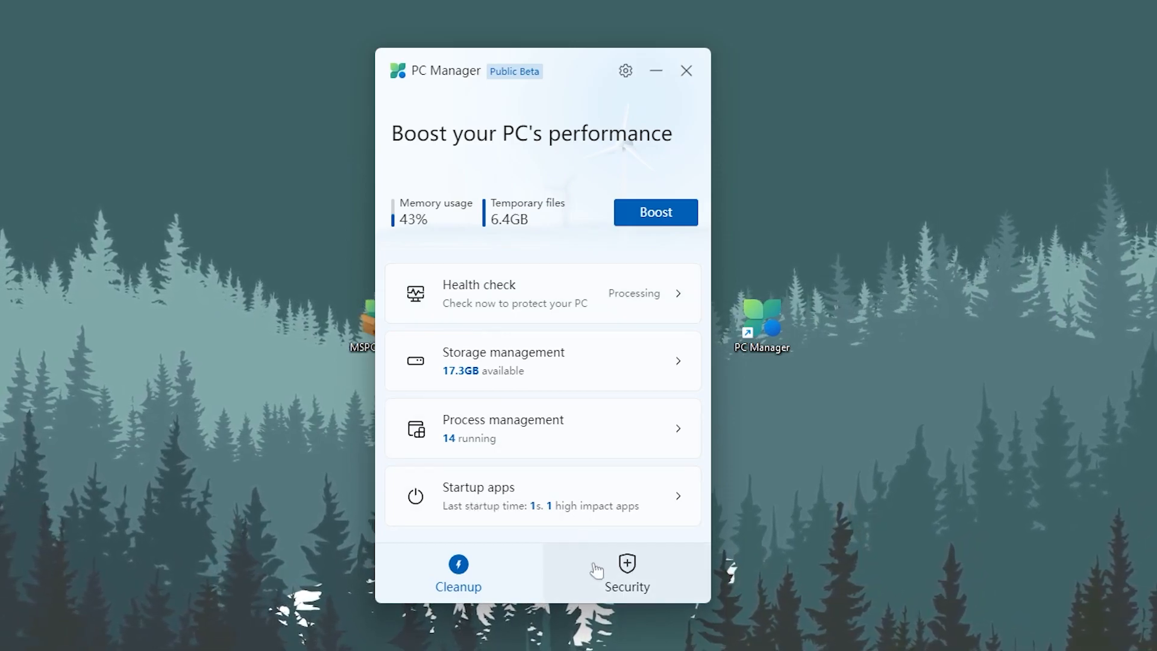
click(626, 572)
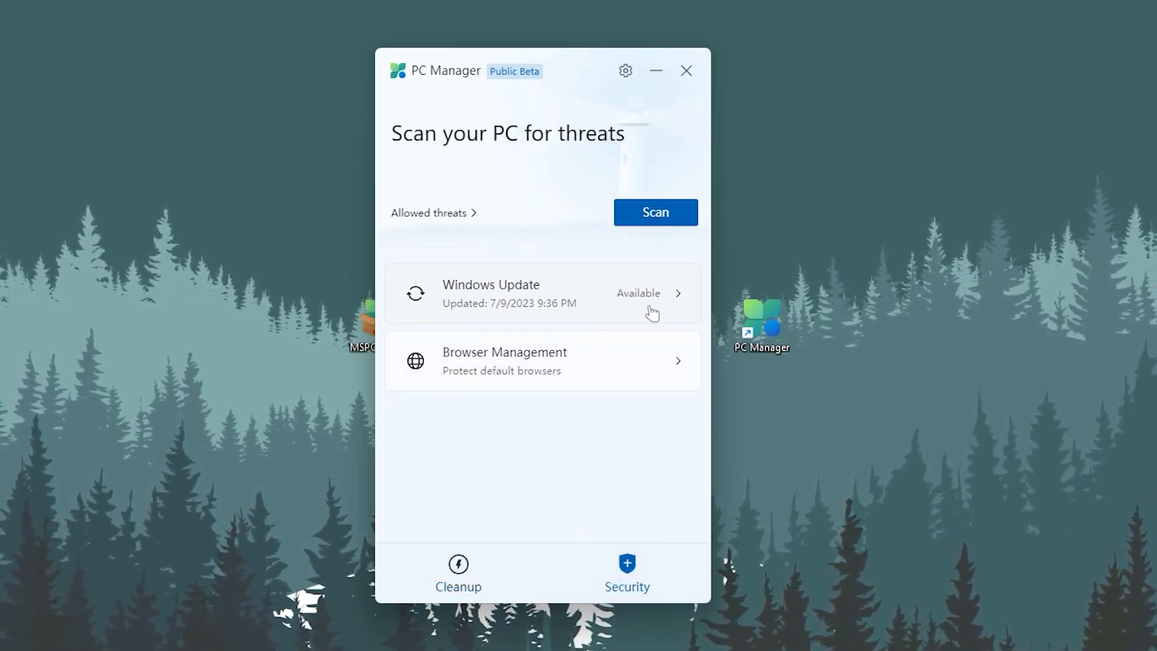
click(458, 571)
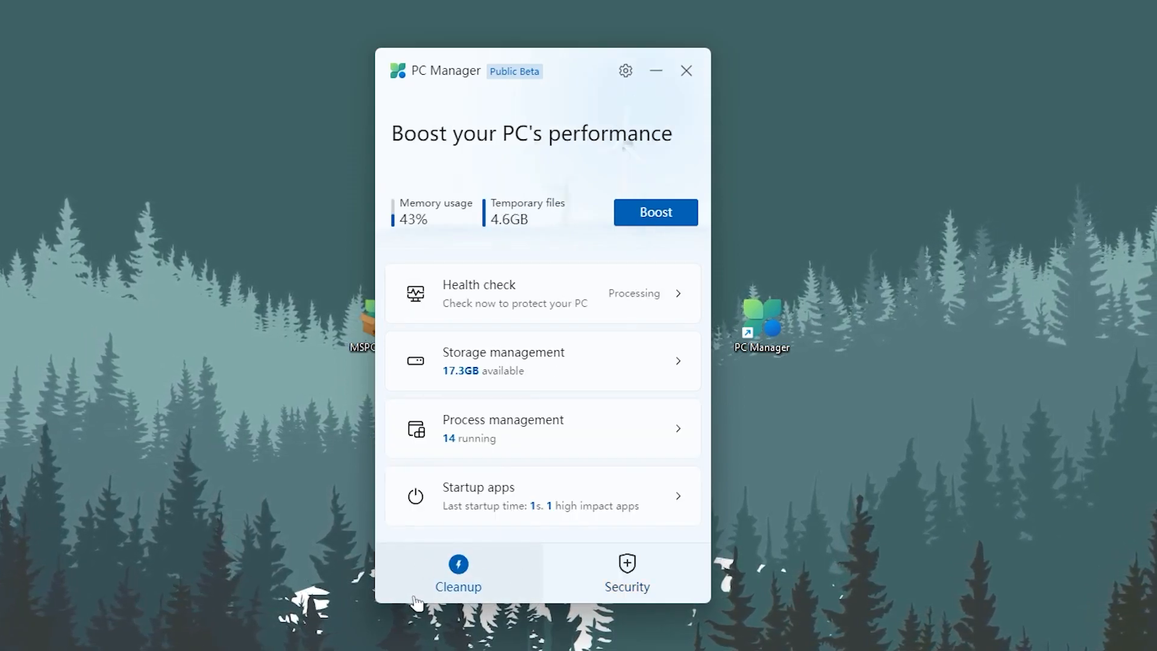
mouse_move(591, 223)
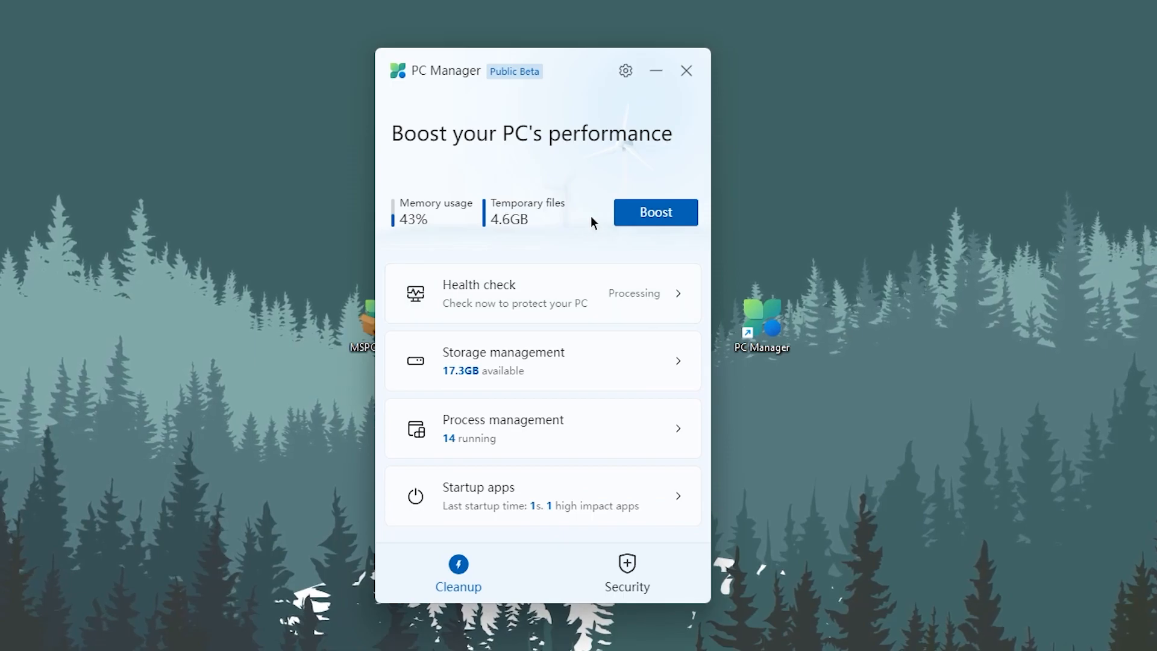
Boost the PC, clearing 4.6GB of temp files, and finish the health check cleanup
click(654, 212)
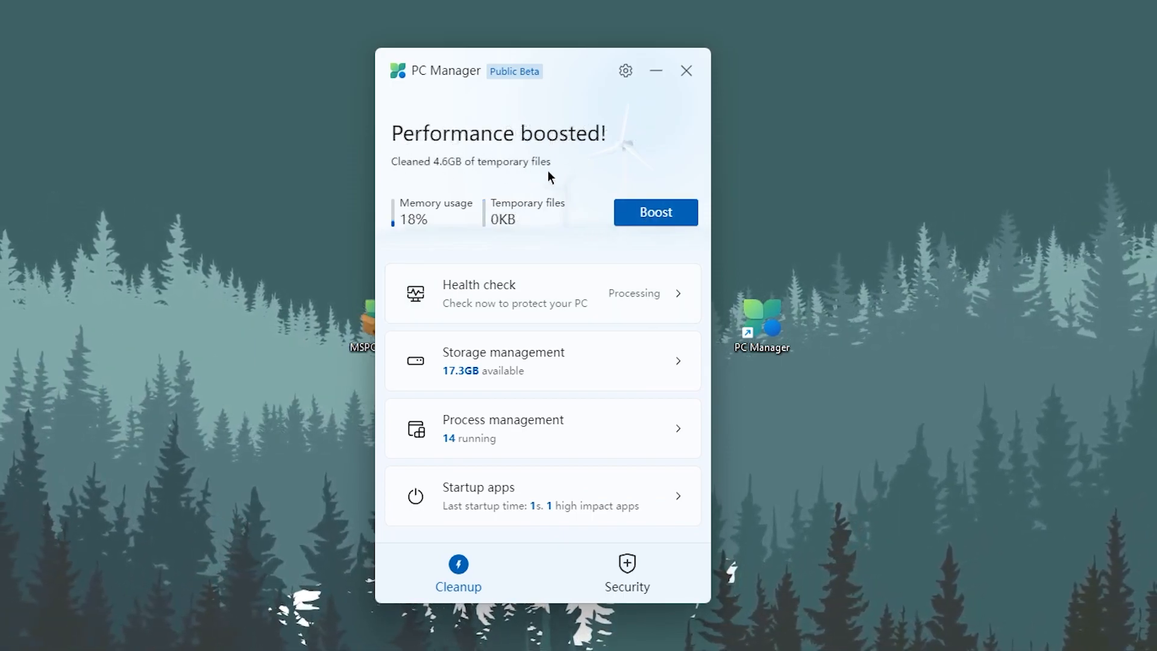
mouse_move(436, 211)
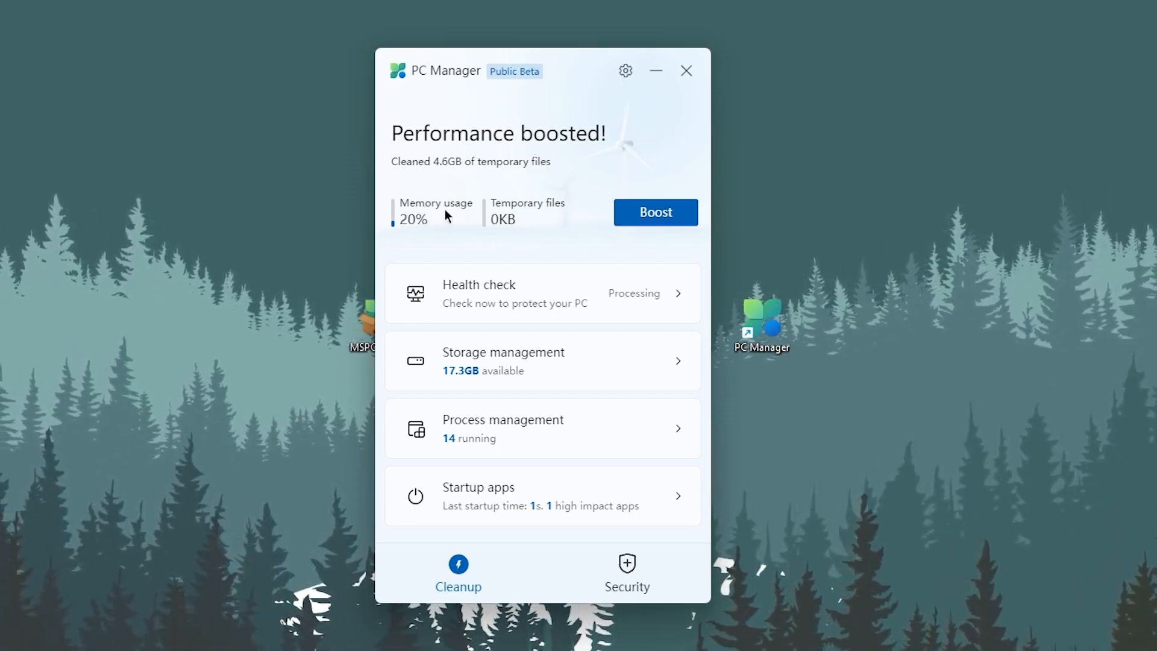
mouse_move(444, 292)
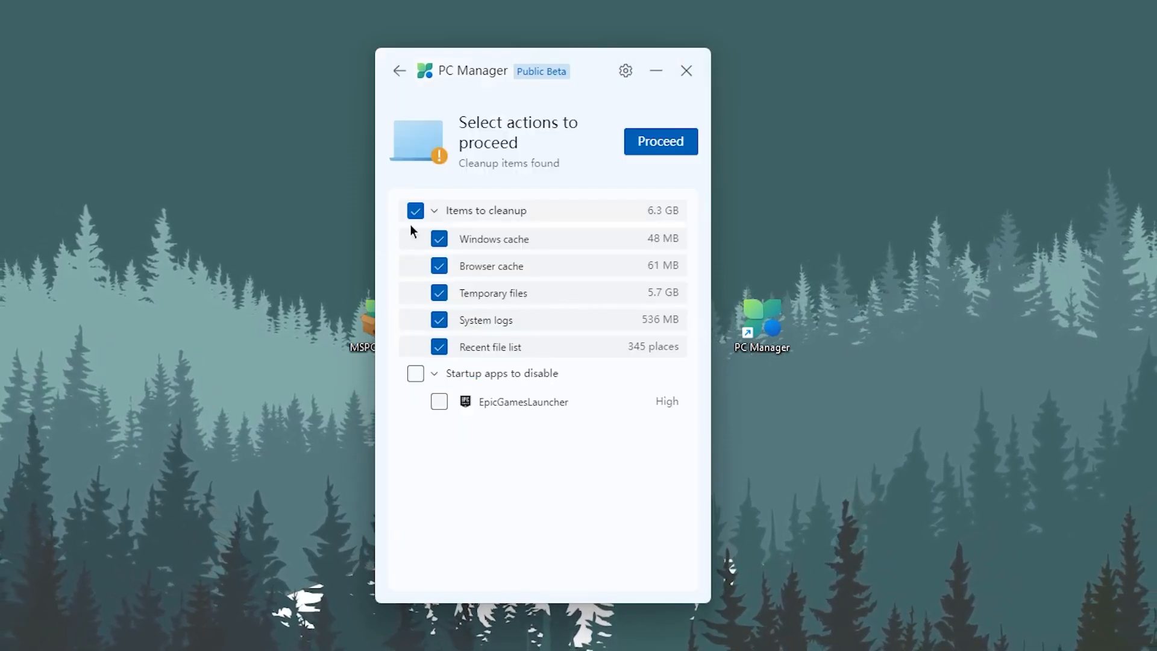
mouse_move(476, 324)
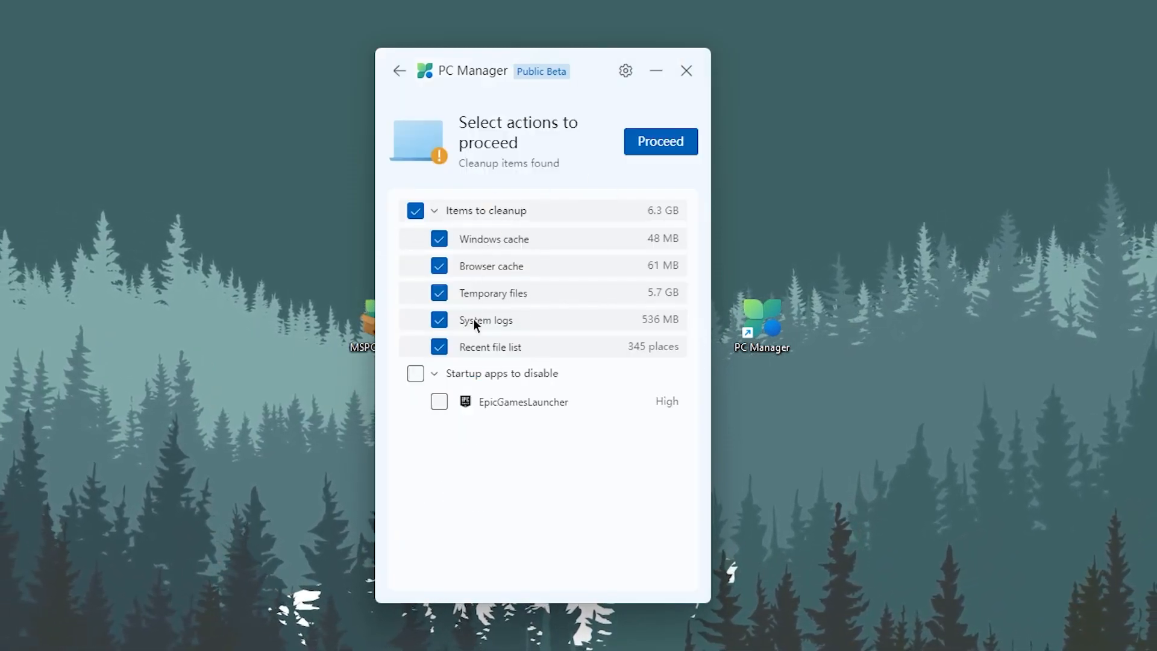
mouse_move(660, 142)
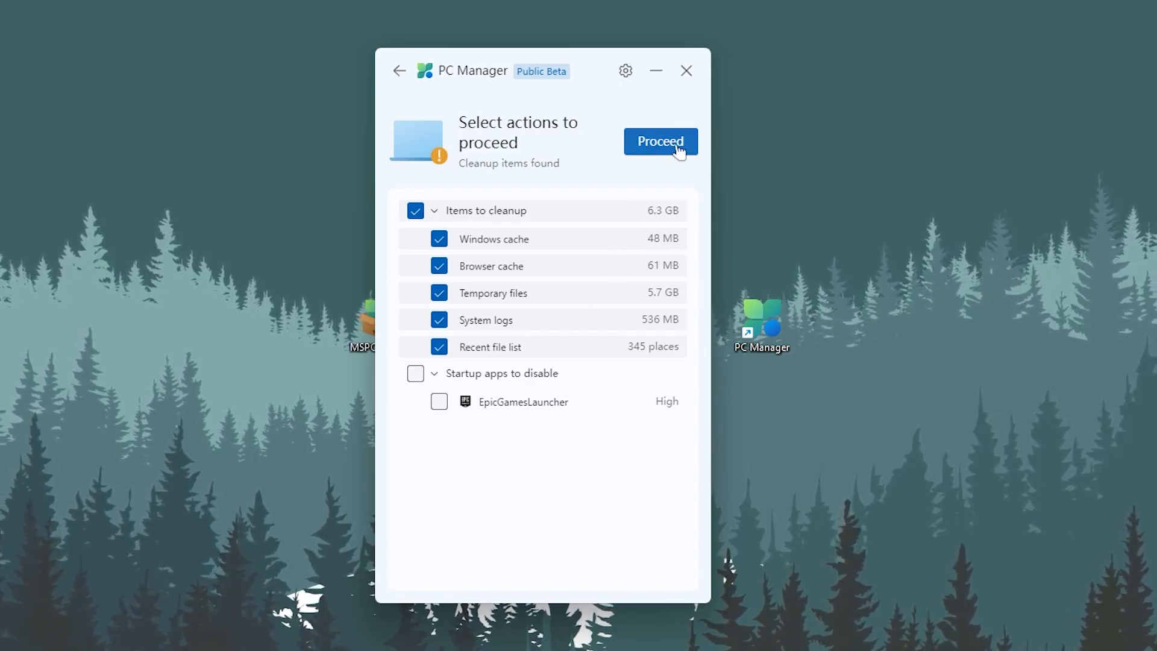
click(660, 141)
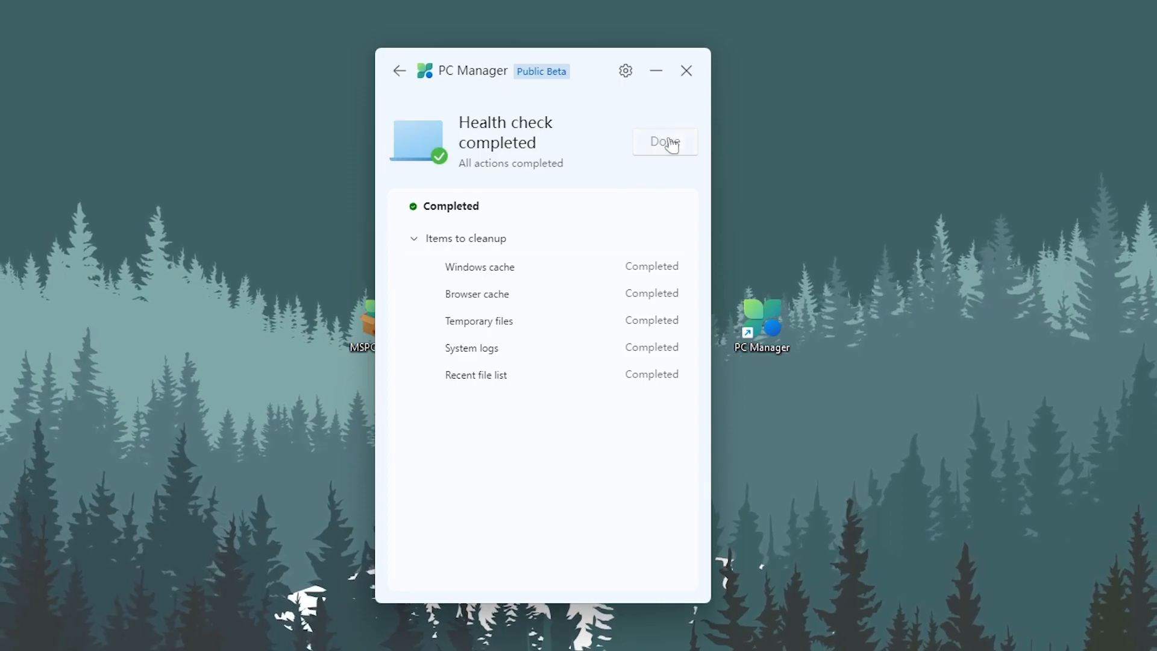
click(663, 141)
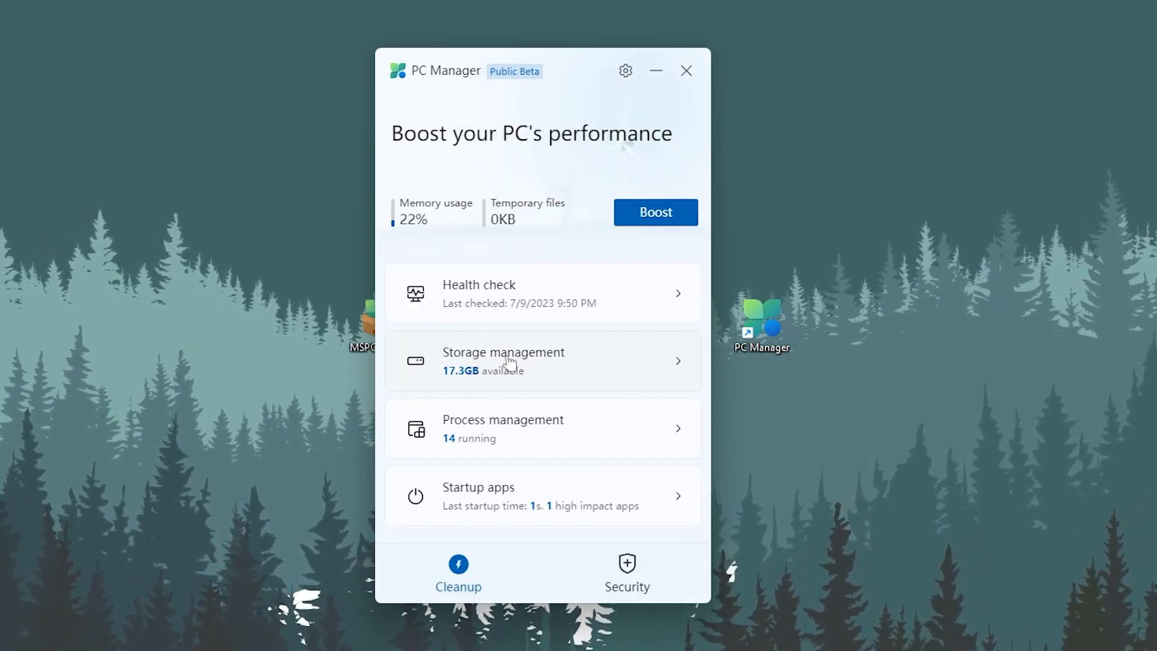
Open Storage management's large-file finder filtered to files over 1 GB
click(504, 361)
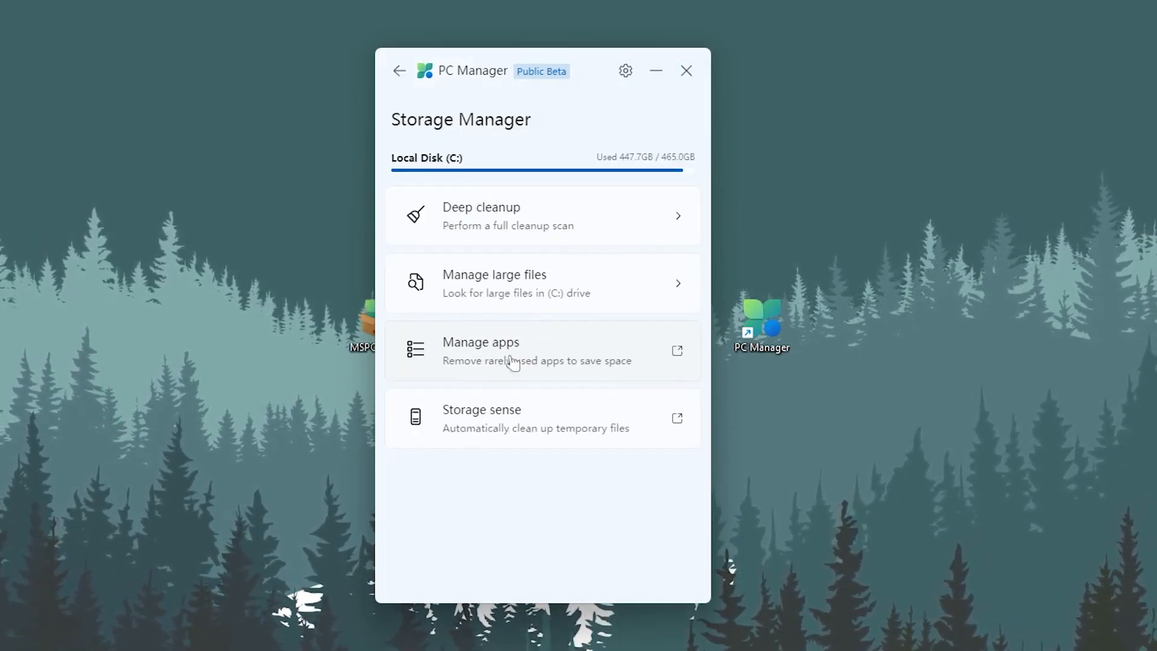
mouse_move(491, 223)
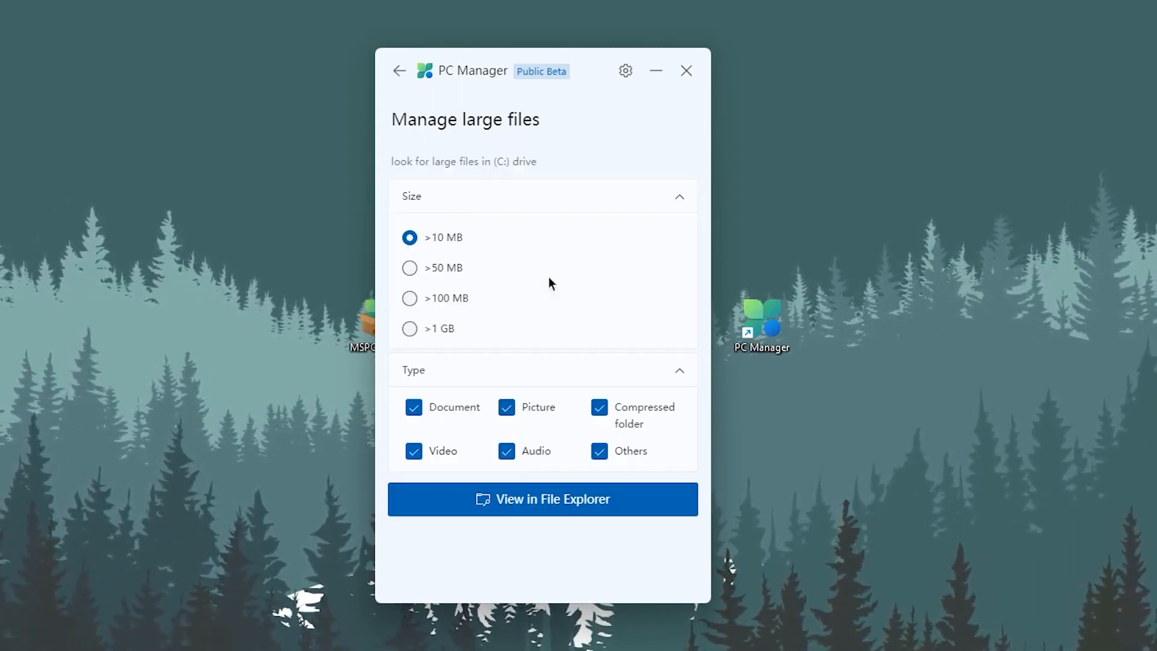
click(408, 328)
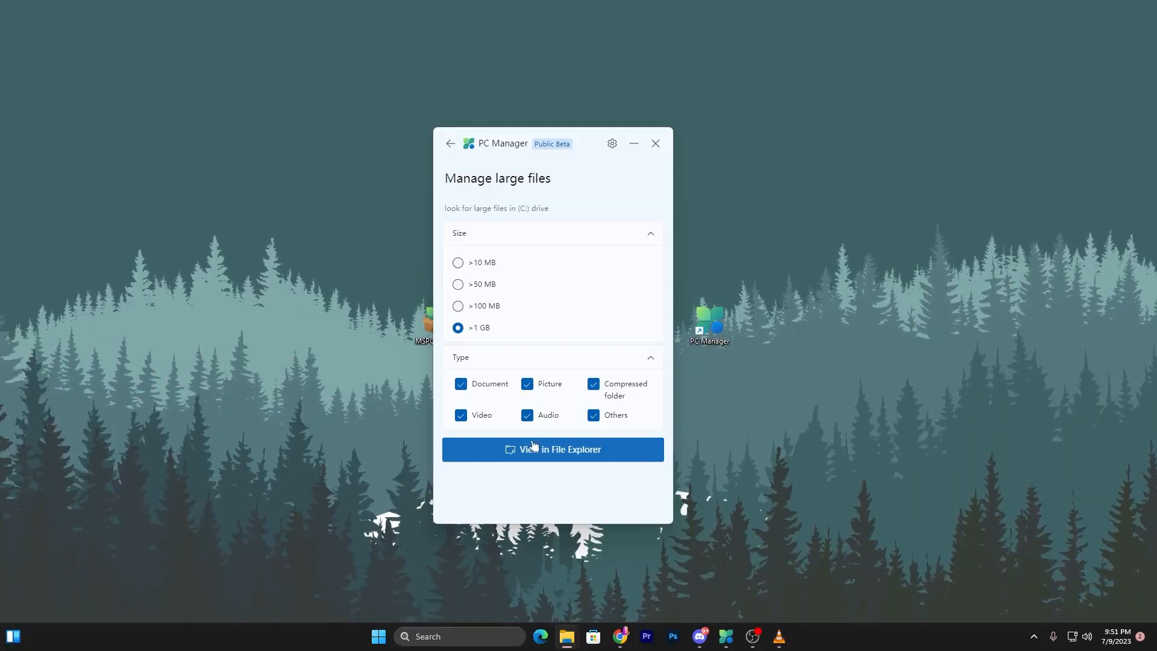
click(552, 450)
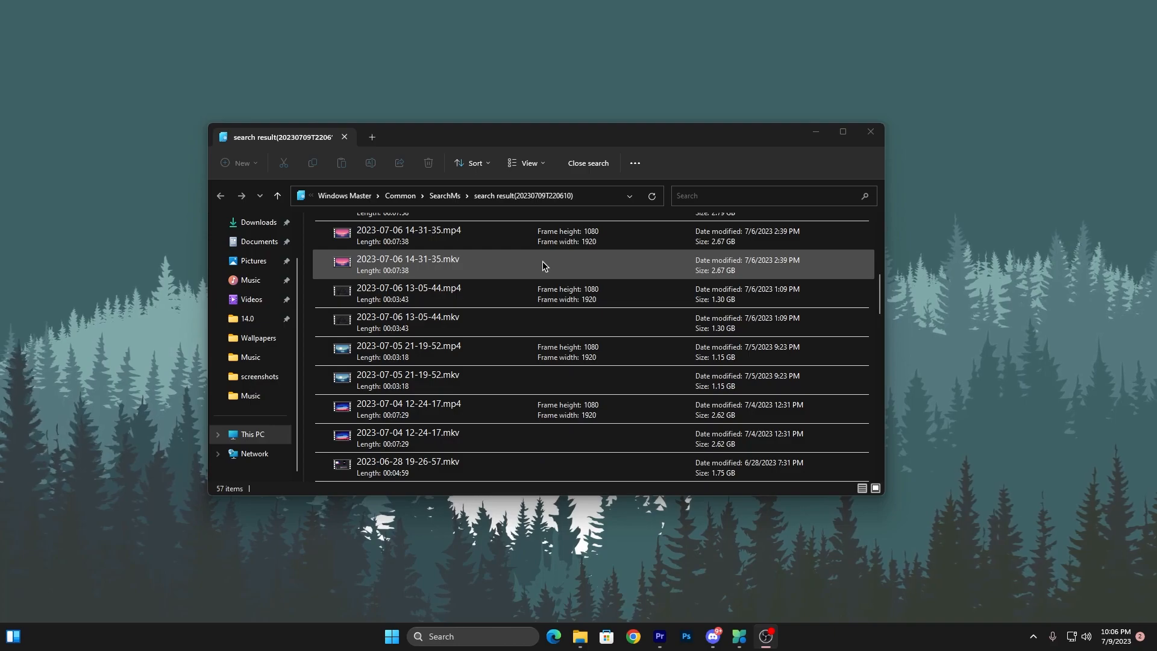
scroll(down, 3)
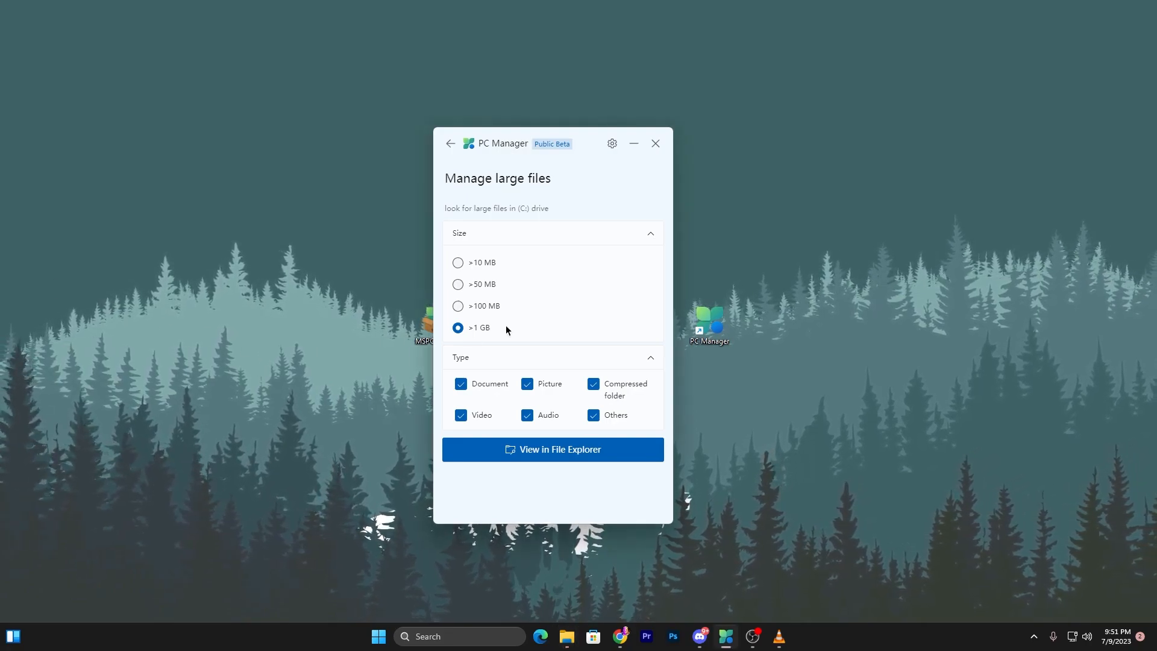
Move the PC Manager and Storage Manager windows aside and close Storage Sense settings
click(450, 144)
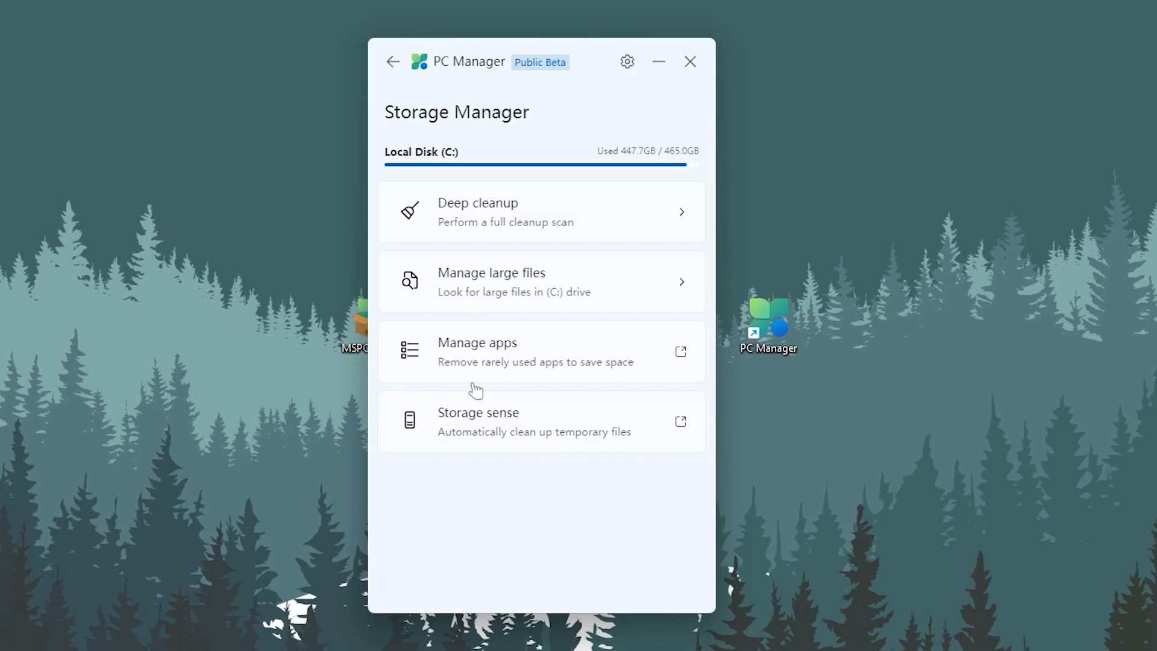
mouse_move(520, 368)
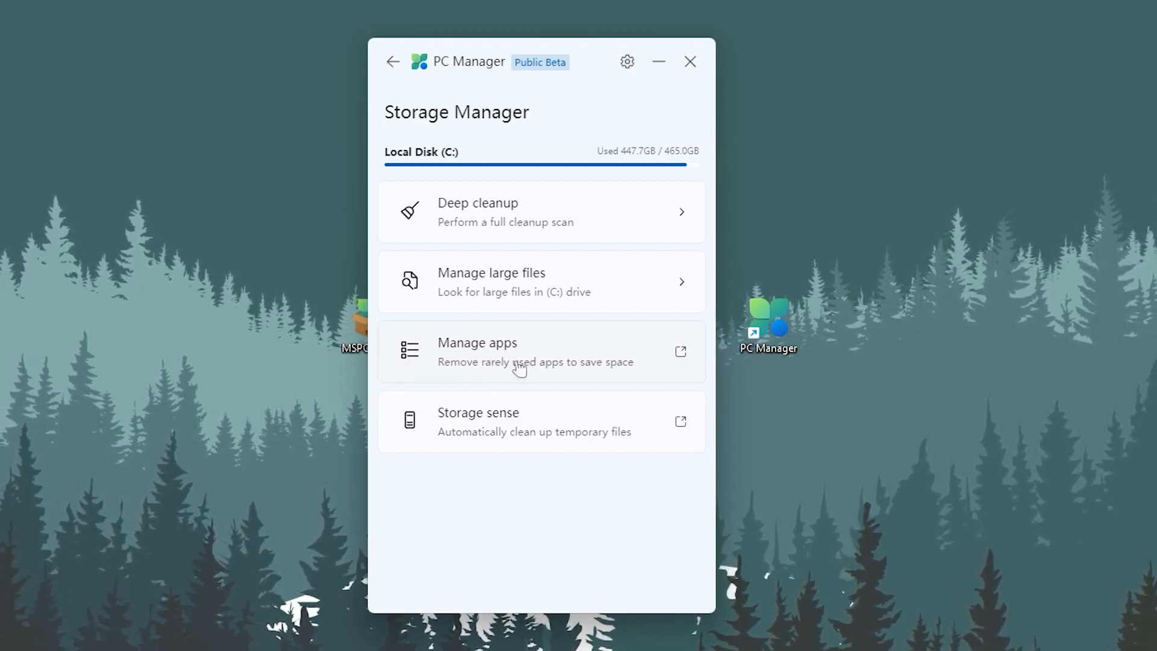
mouse_move(543, 376)
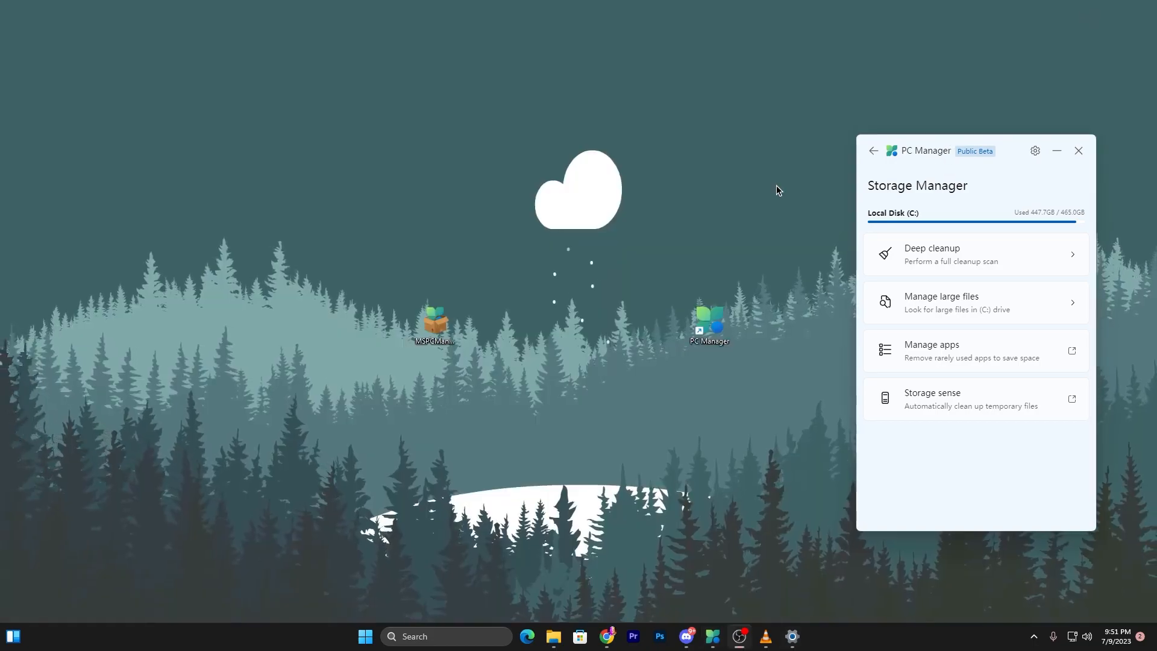
drag(924, 151, 371, 106)
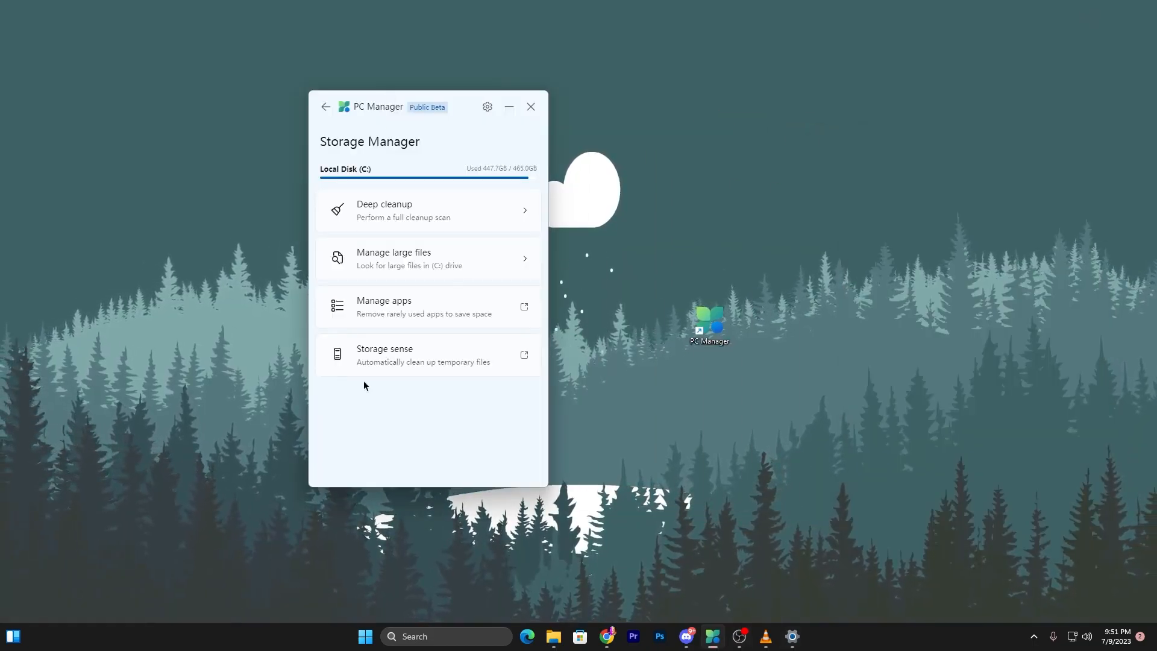
mouse_move(371, 358)
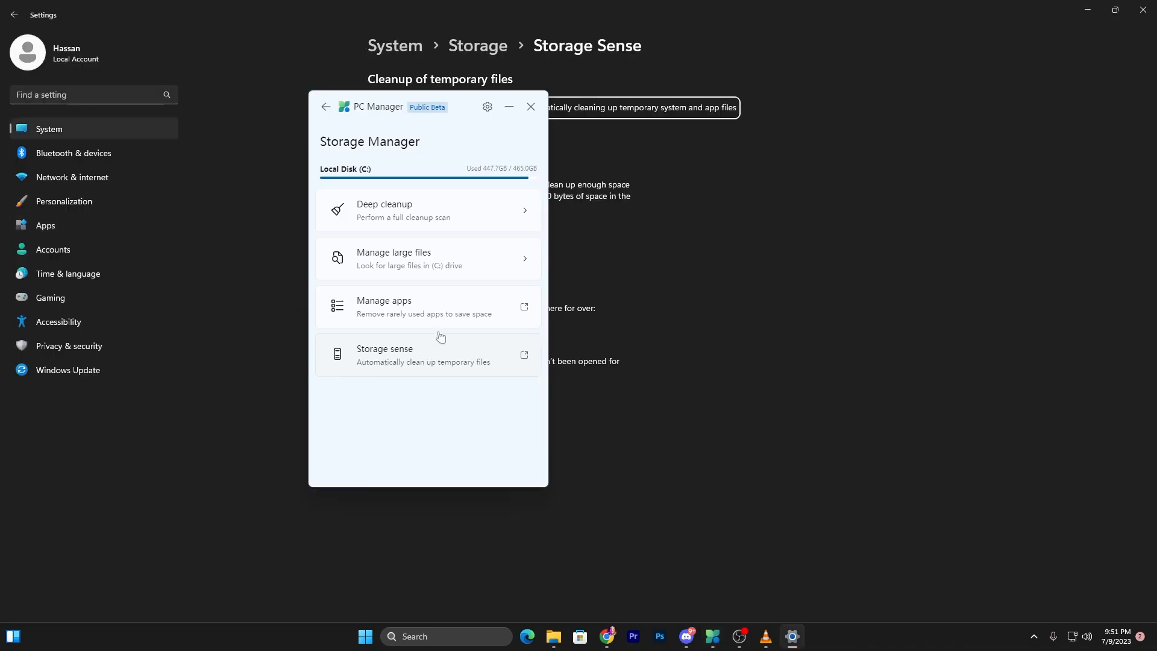
drag(428, 106, 1048, 134)
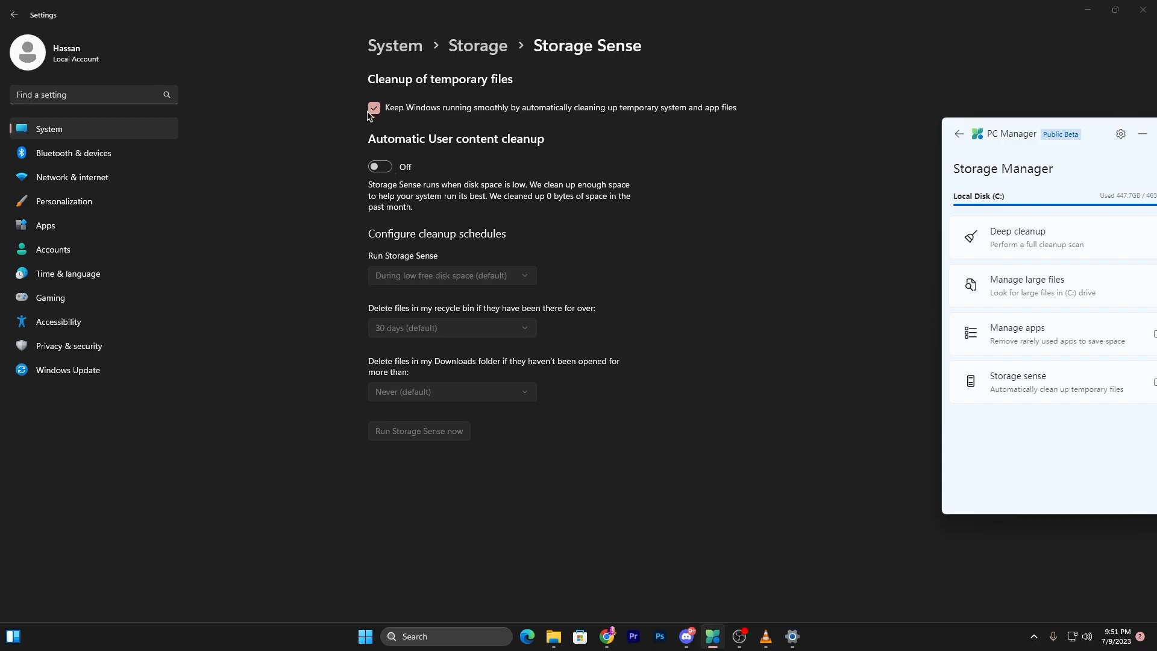
mouse_move(506, 124)
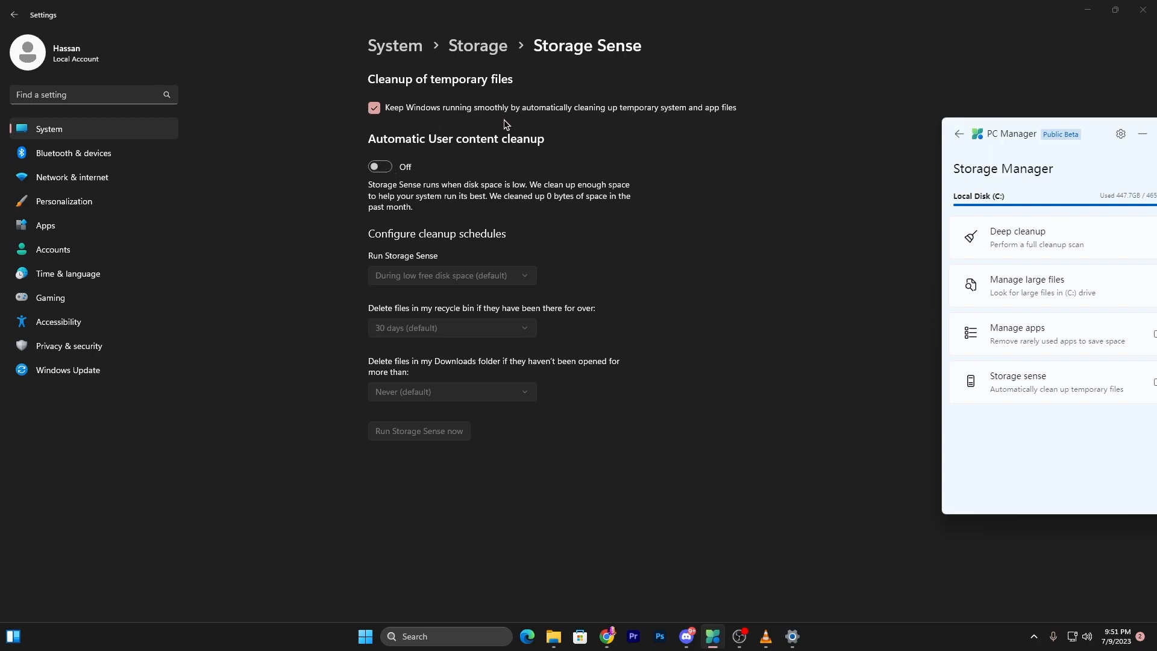
mouse_move(627, 110)
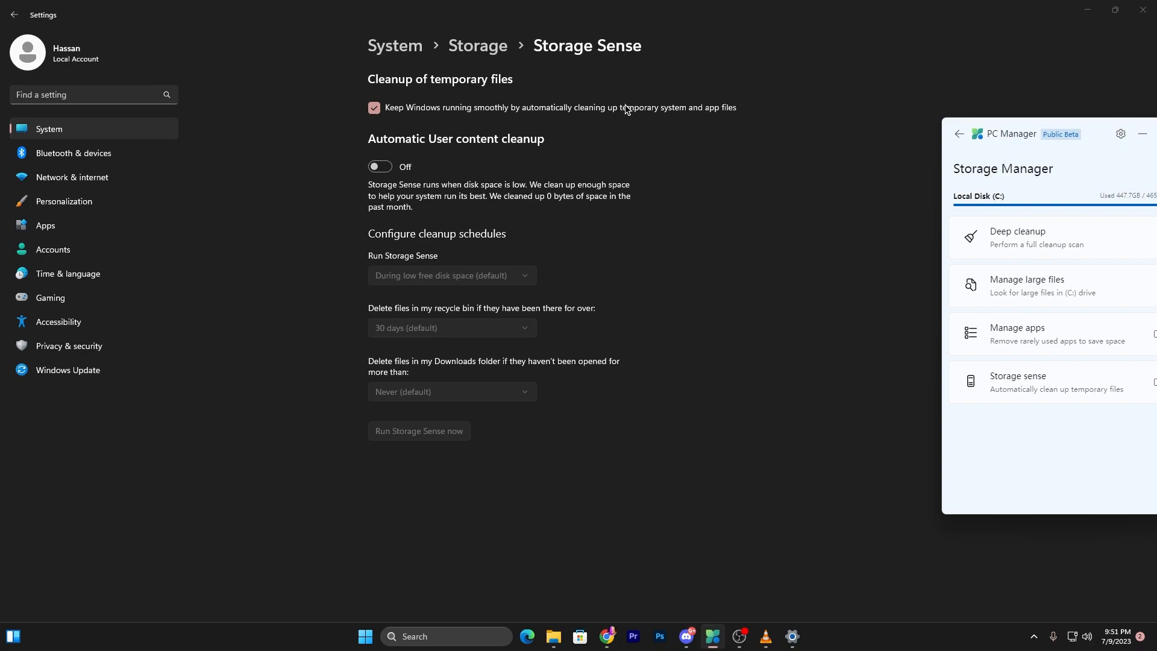
mouse_move(511, 145)
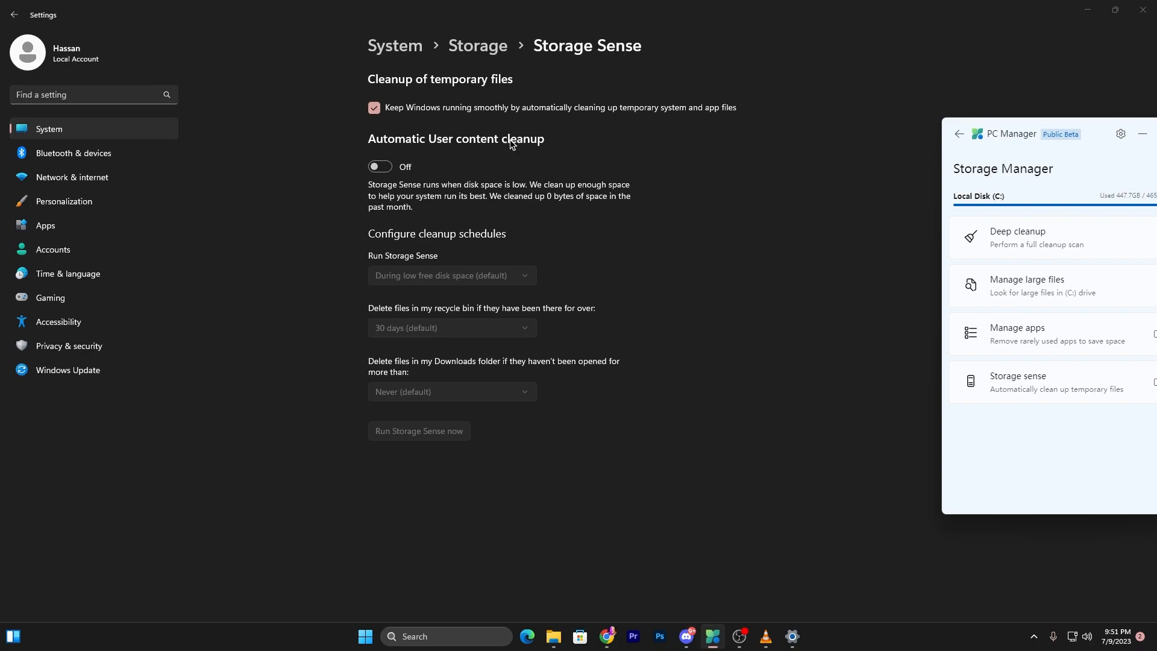
click(379, 166)
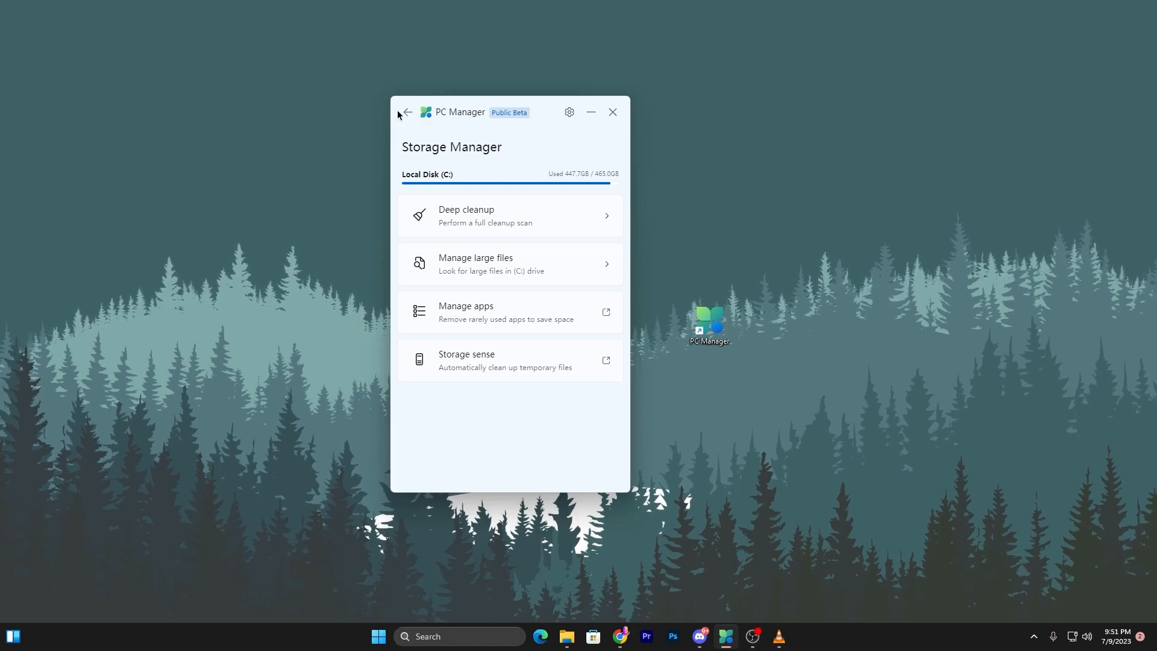
Open the running processes list and end VLC media player and BraveSoftware Update
click(405, 112)
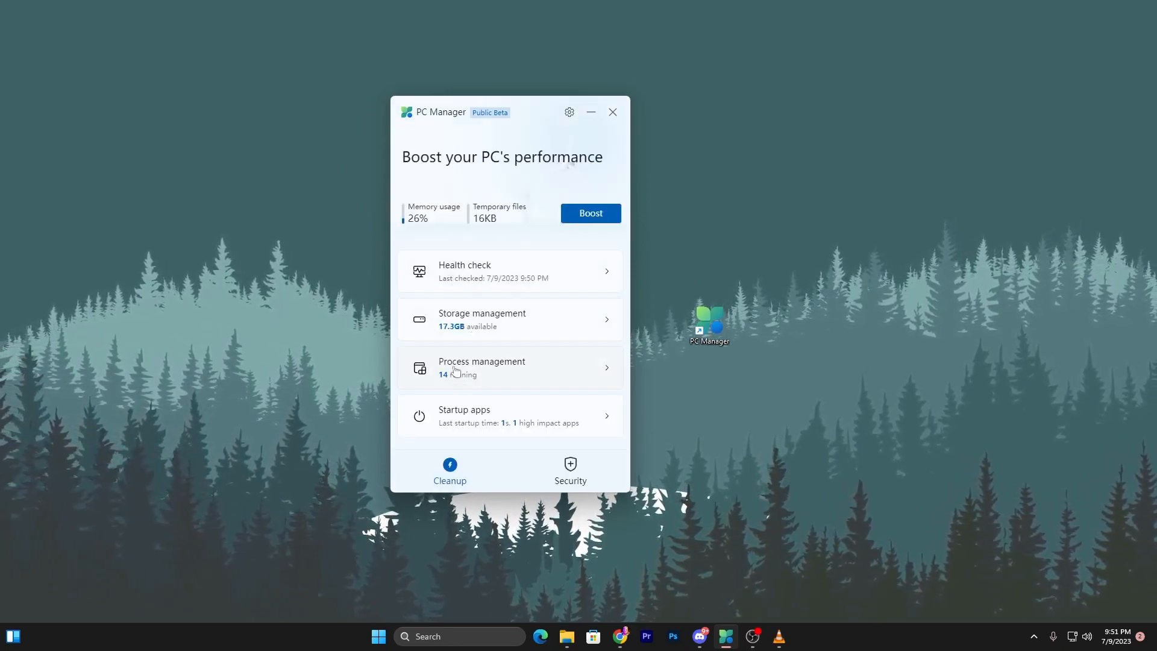
click(508, 368)
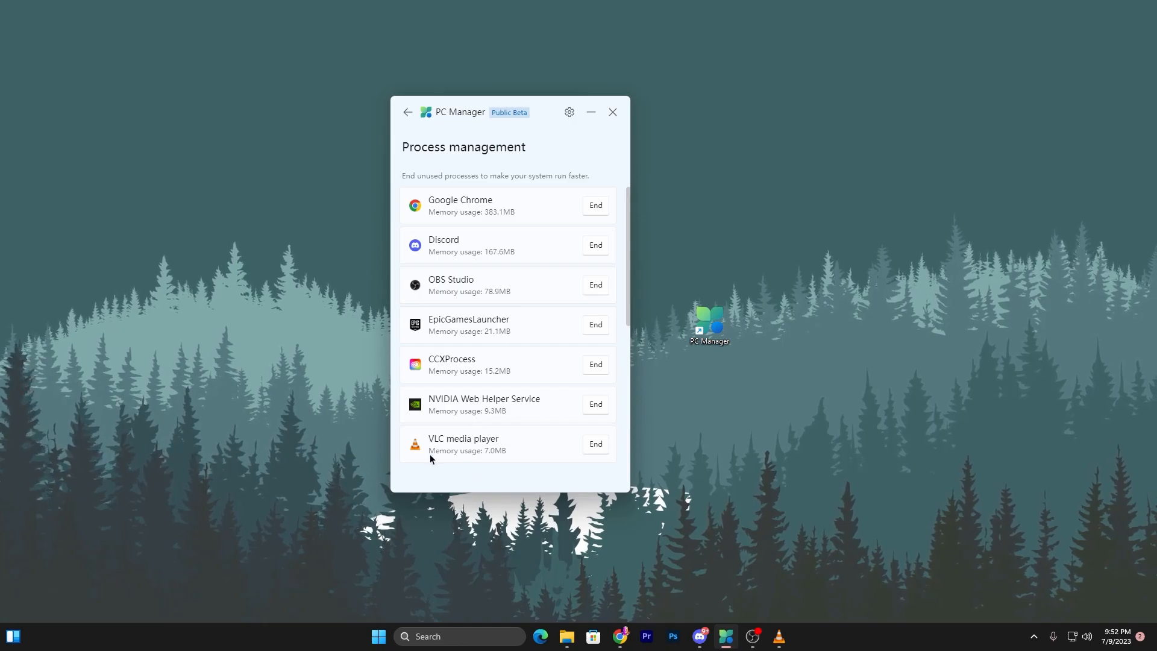
click(594, 443)
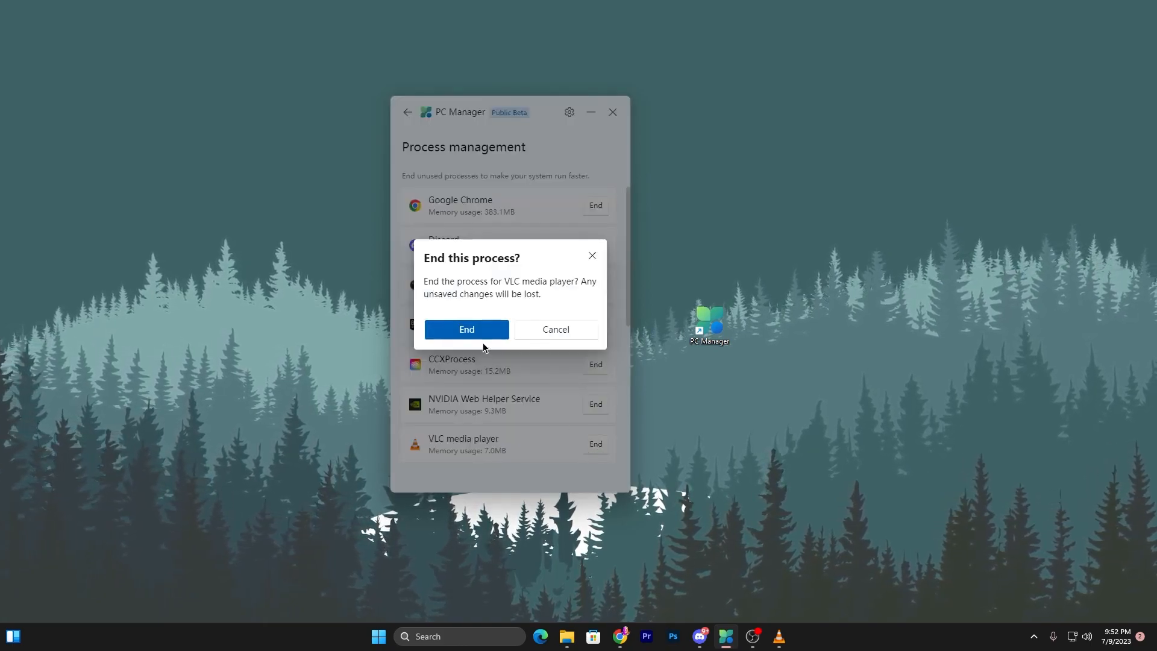
click(465, 329)
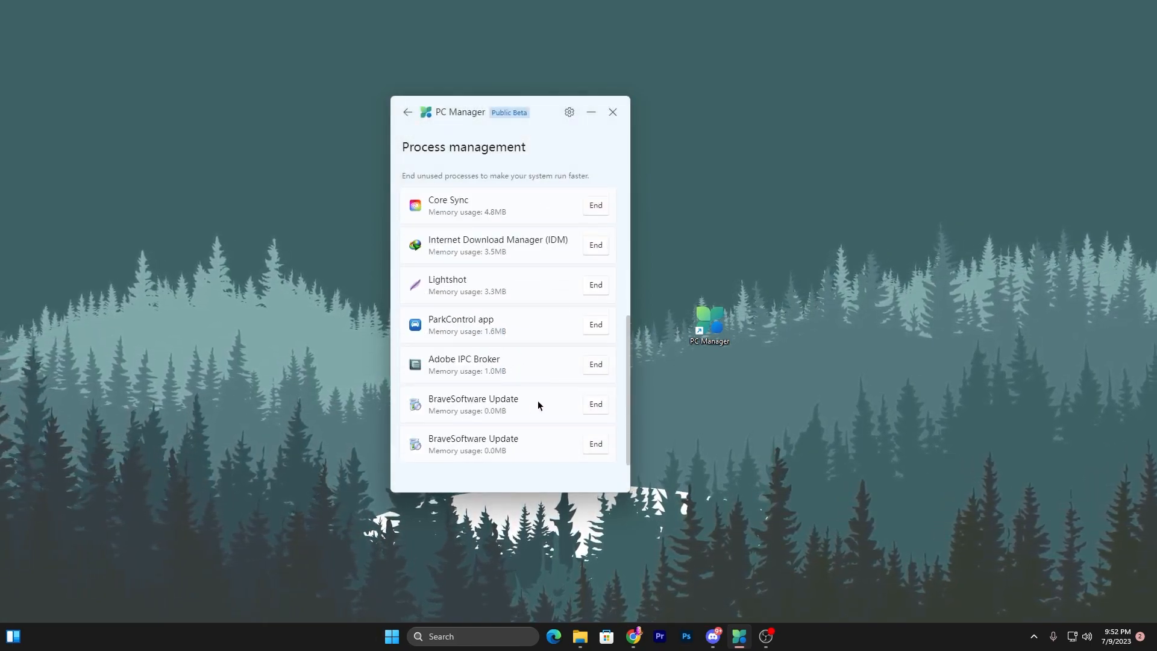
click(594, 404)
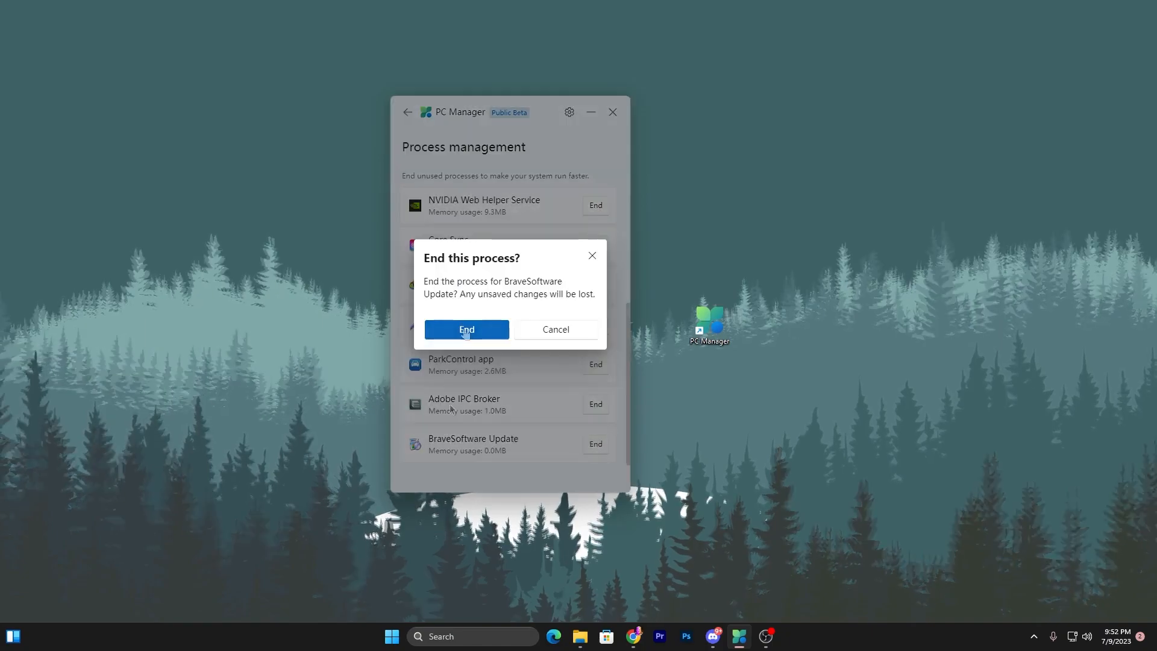
click(466, 329)
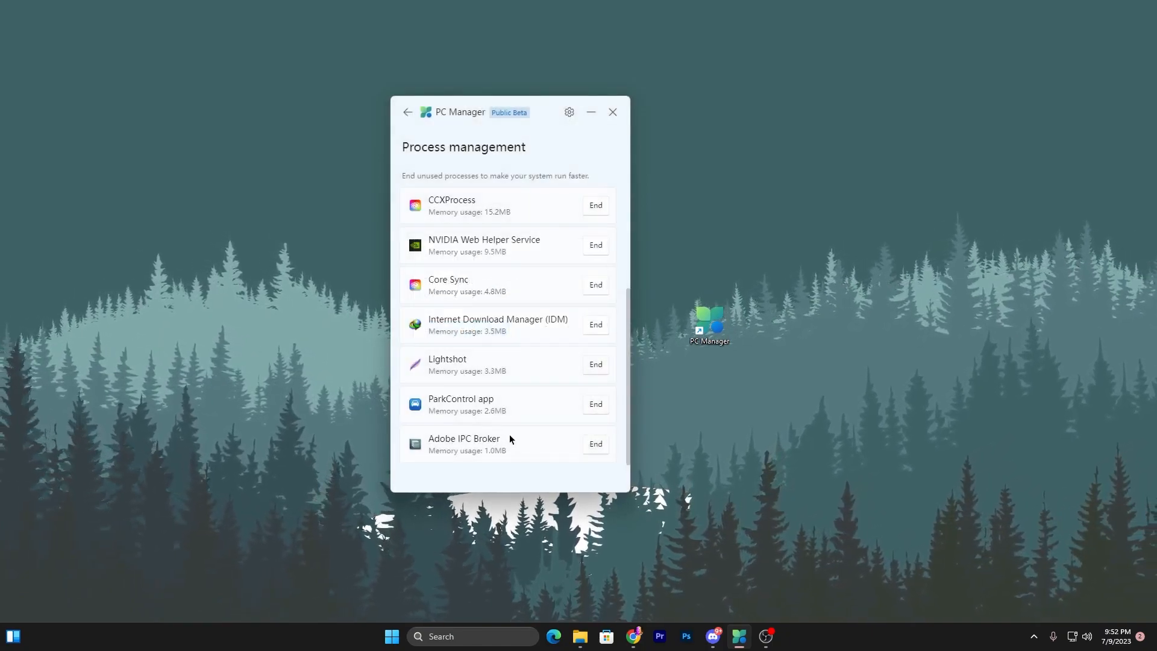
End the Lightshot, Google Chrome and Discord processes
click(595, 364)
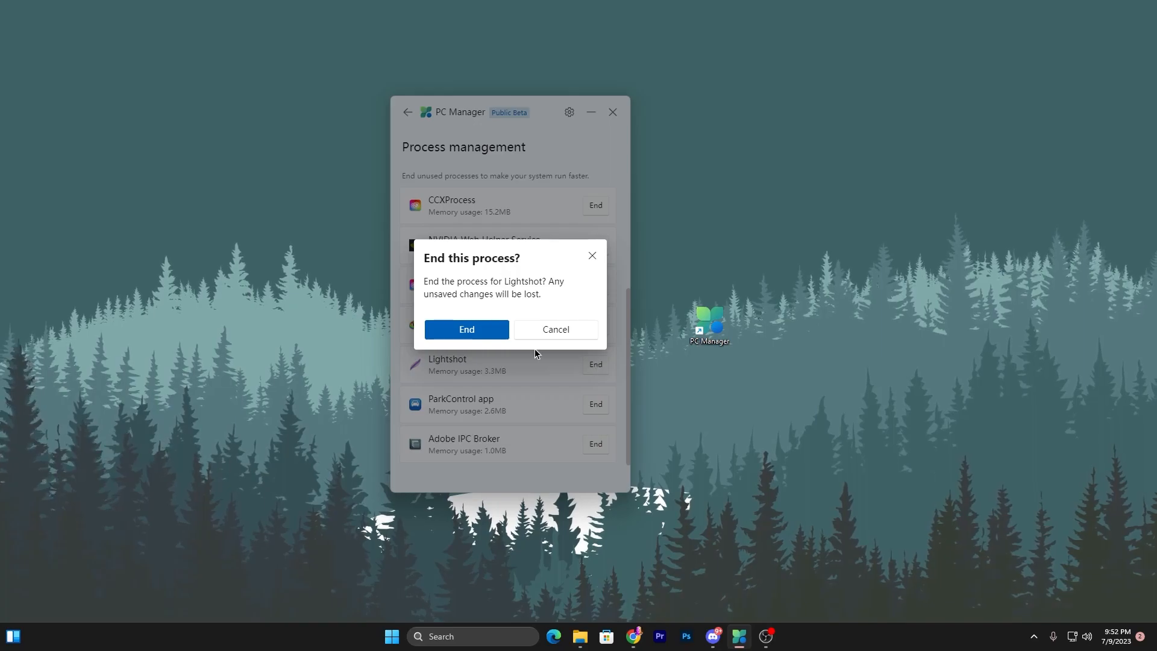
click(465, 329)
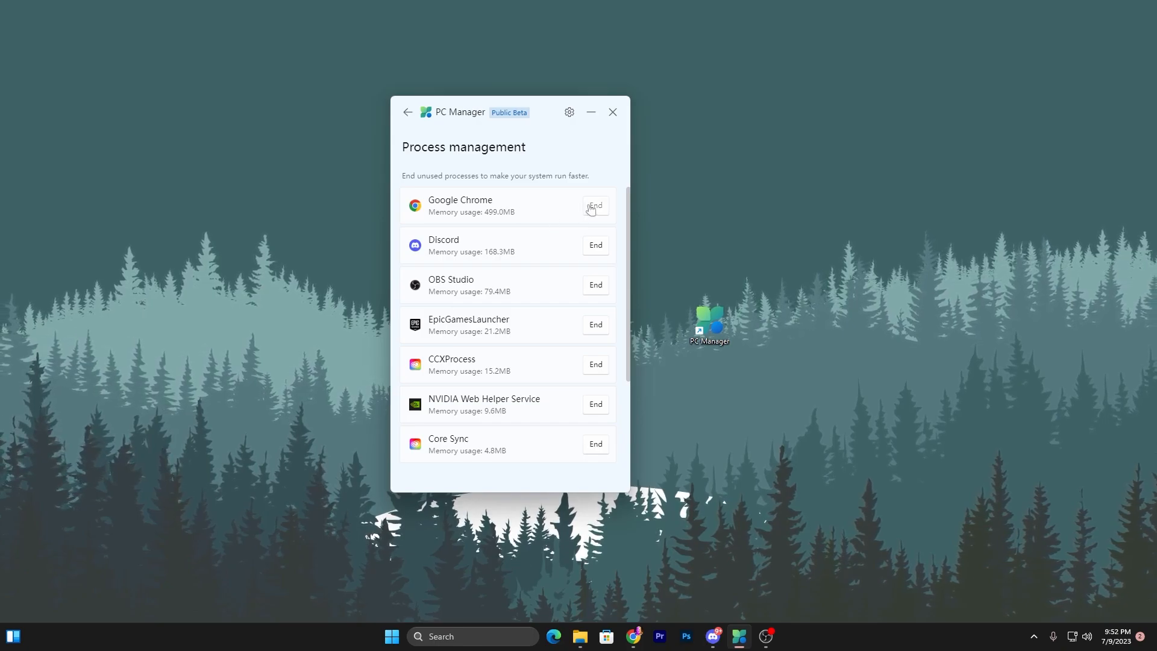
click(595, 205)
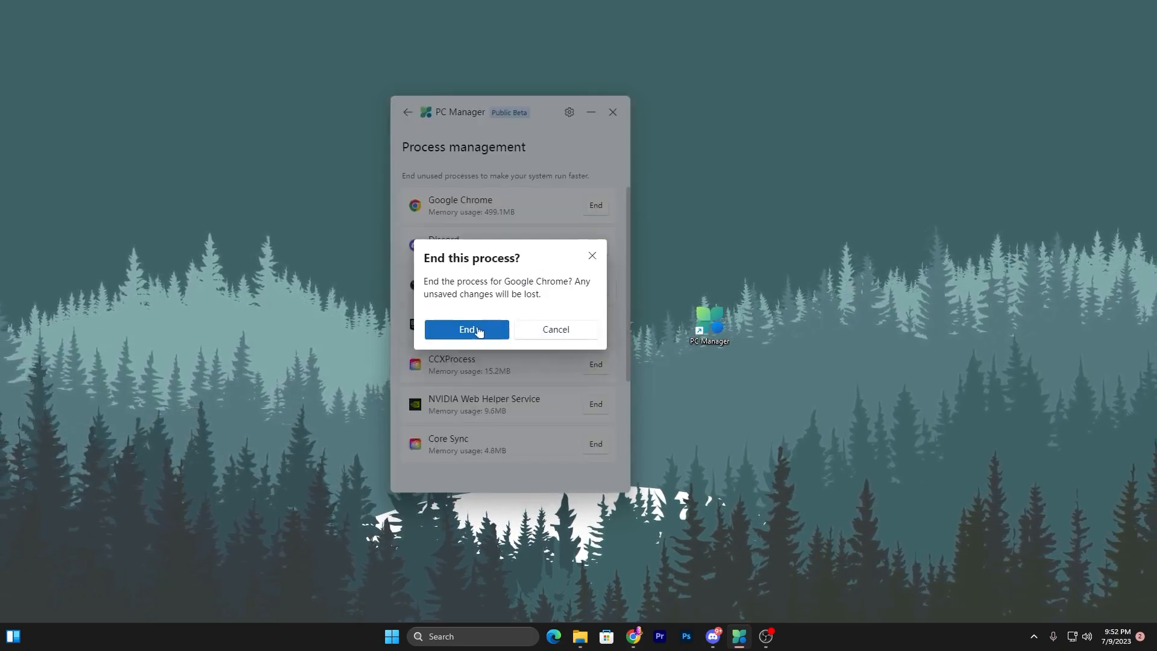
click(467, 329)
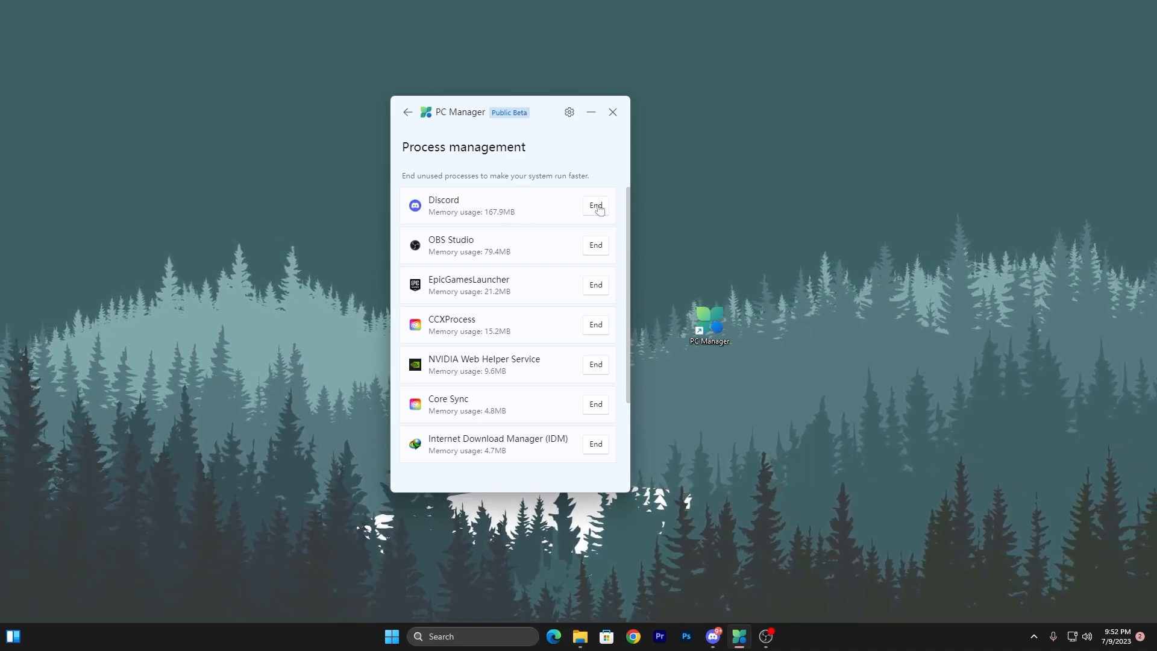
click(595, 205)
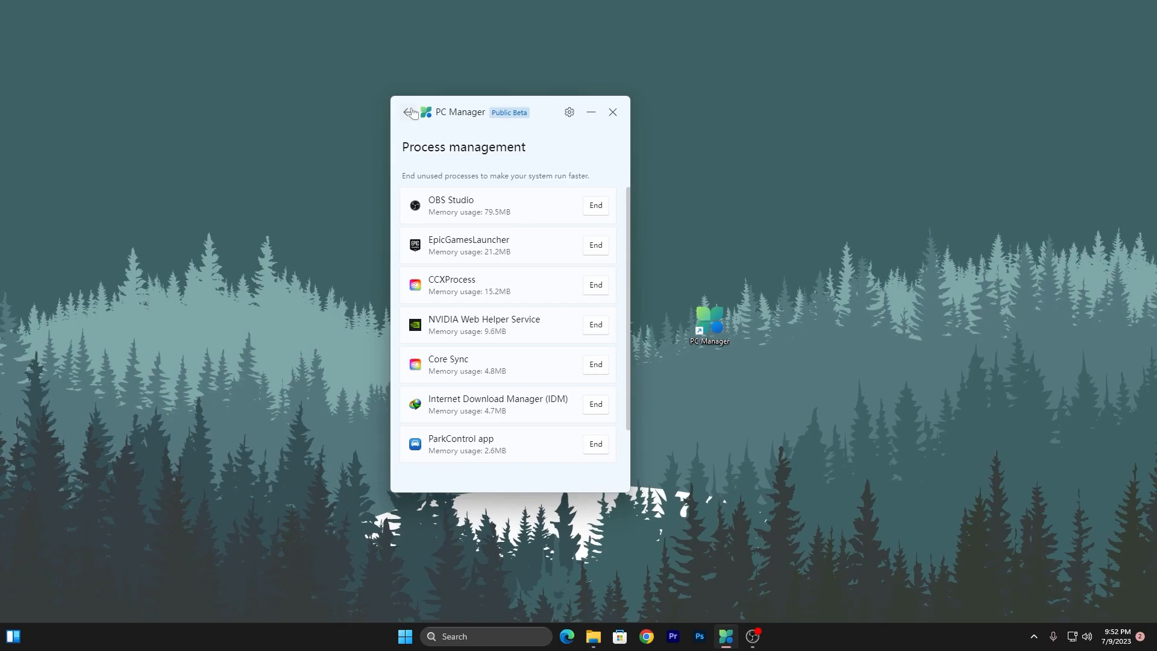
Review the startup apps list, with only EpicGamesLauncher enabled, then go back
click(411, 112)
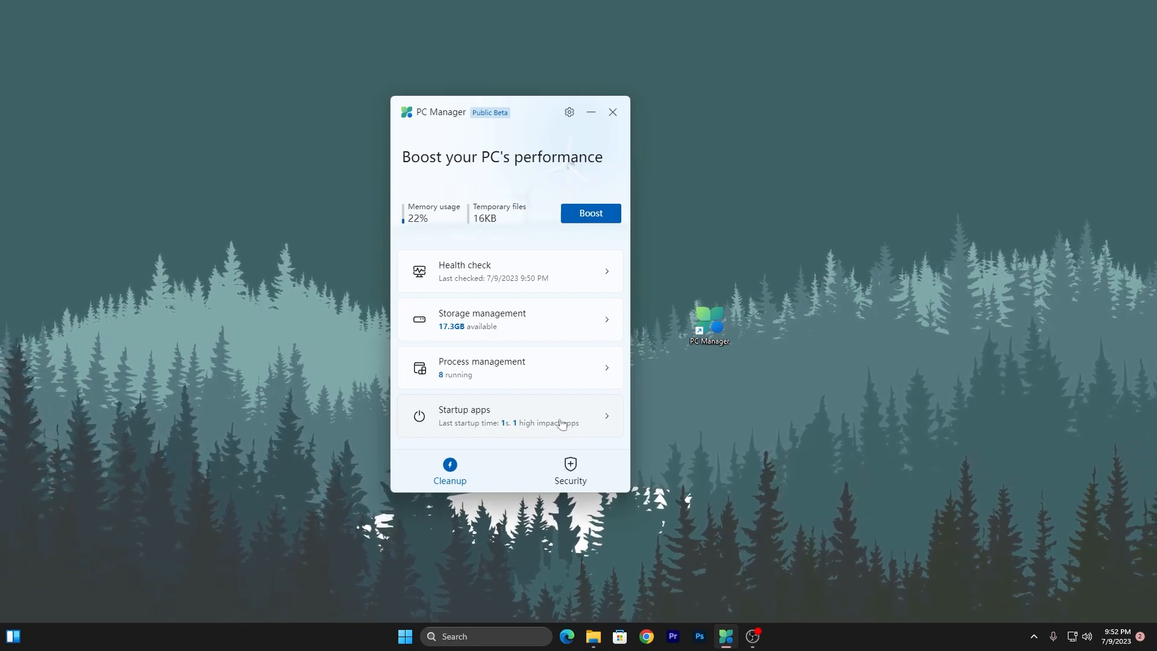
click(508, 415)
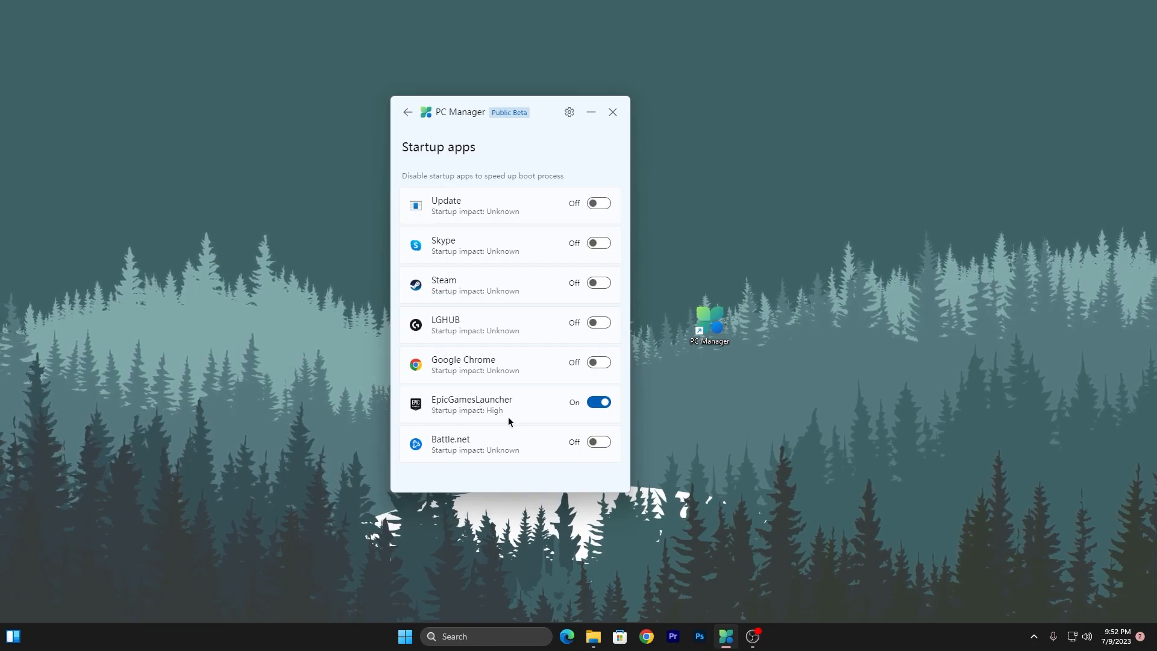
mouse_move(495, 217)
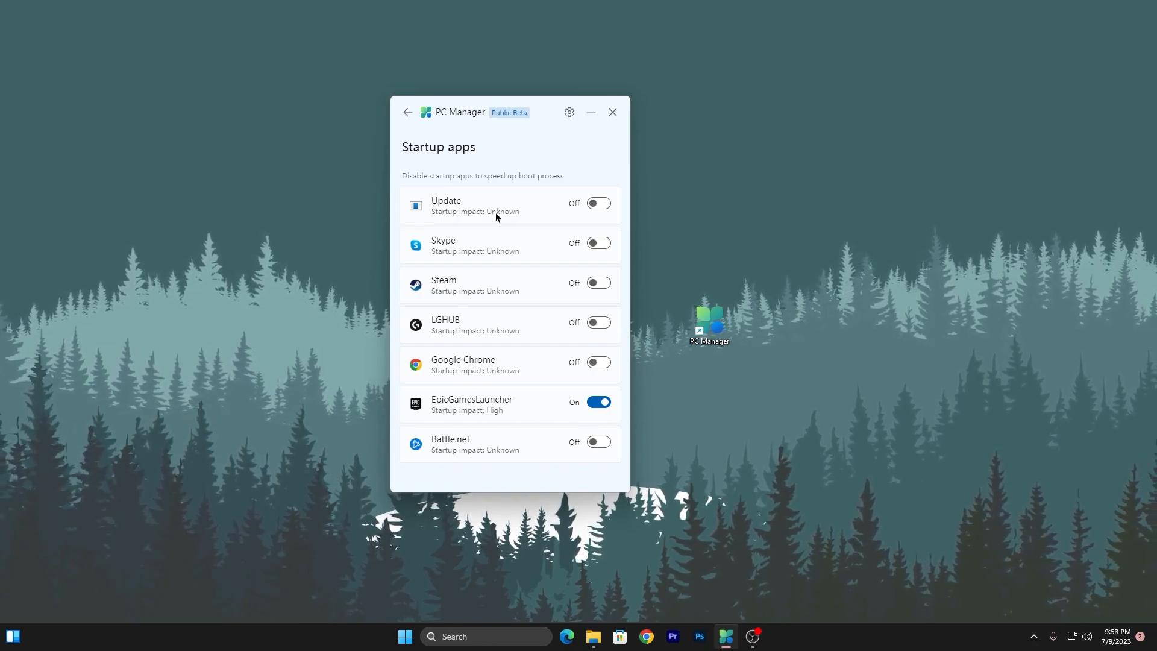
mouse_move(627, 162)
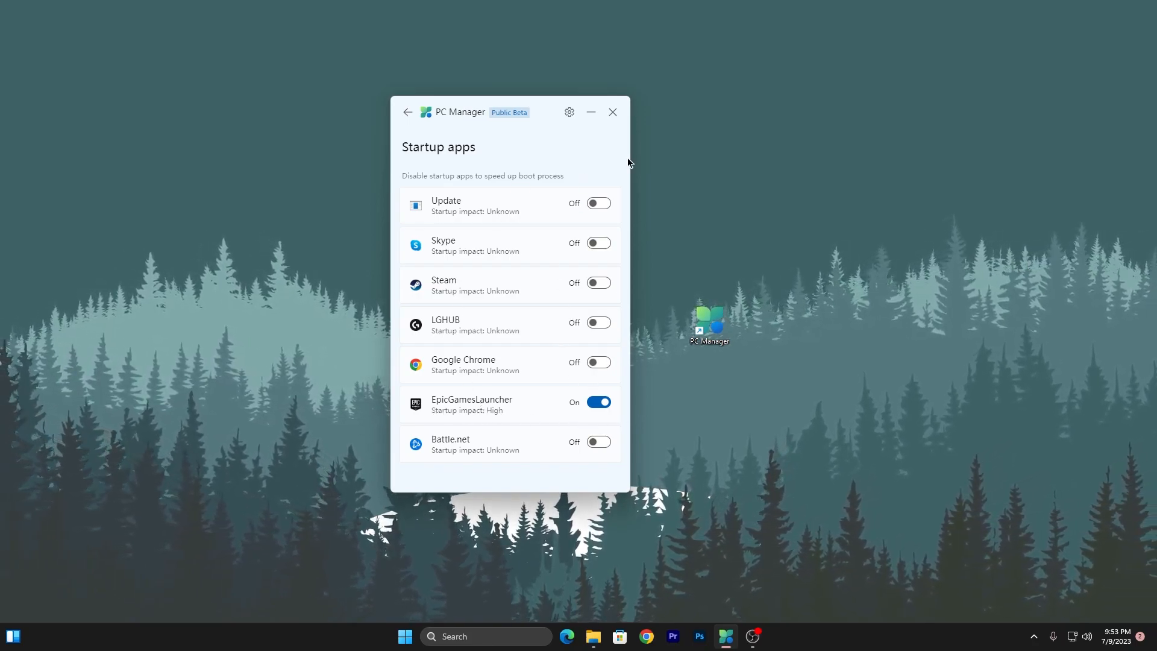
click(407, 112)
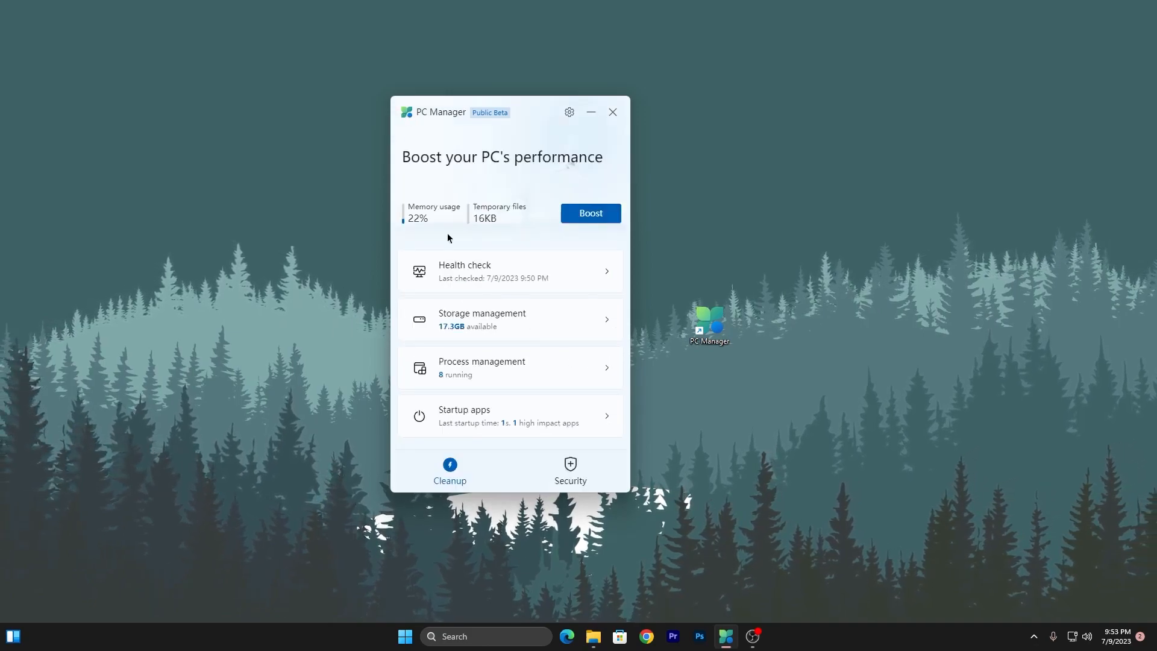
Try installing the virus definitions update, which fails, then return to the security page
click(570, 473)
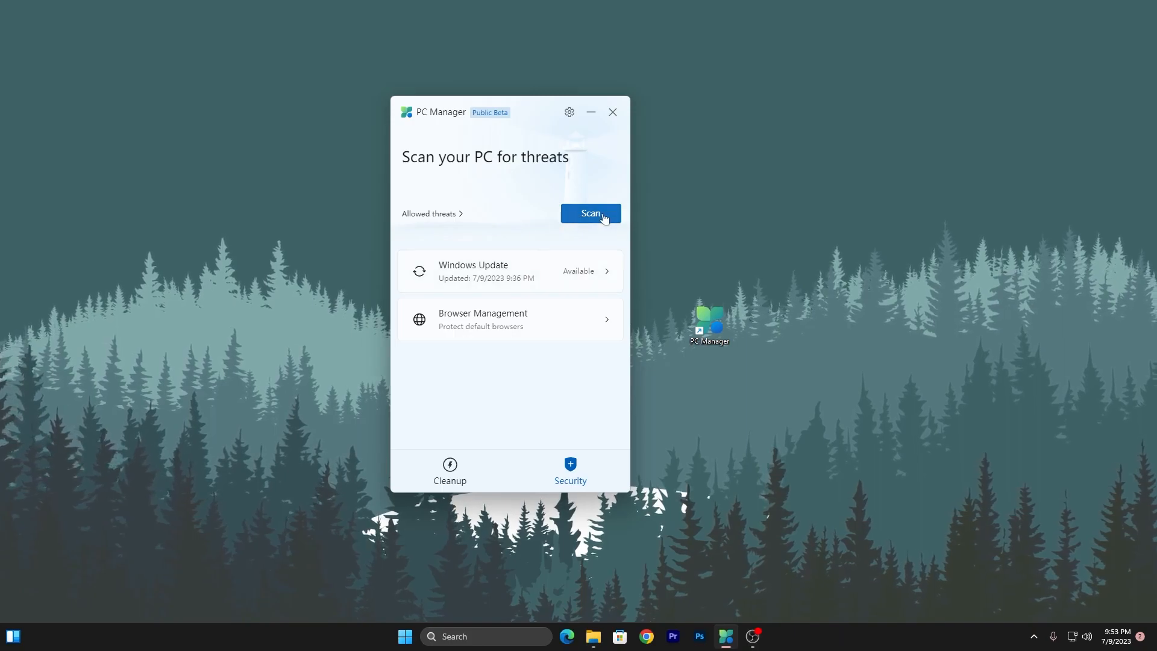
click(589, 213)
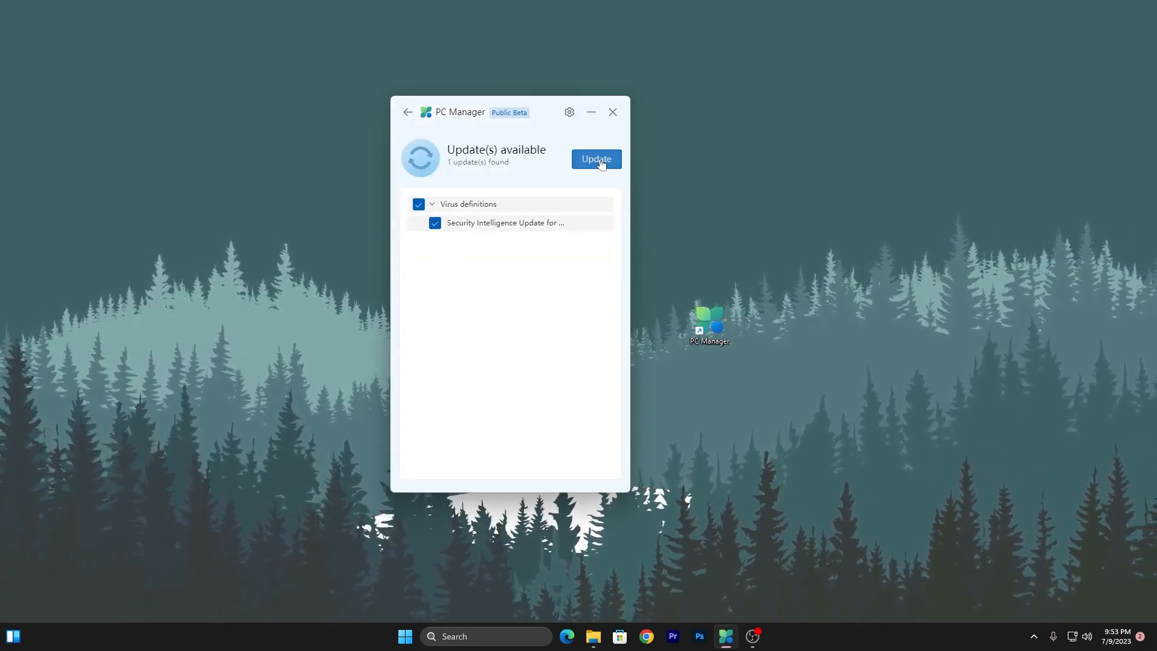
click(595, 158)
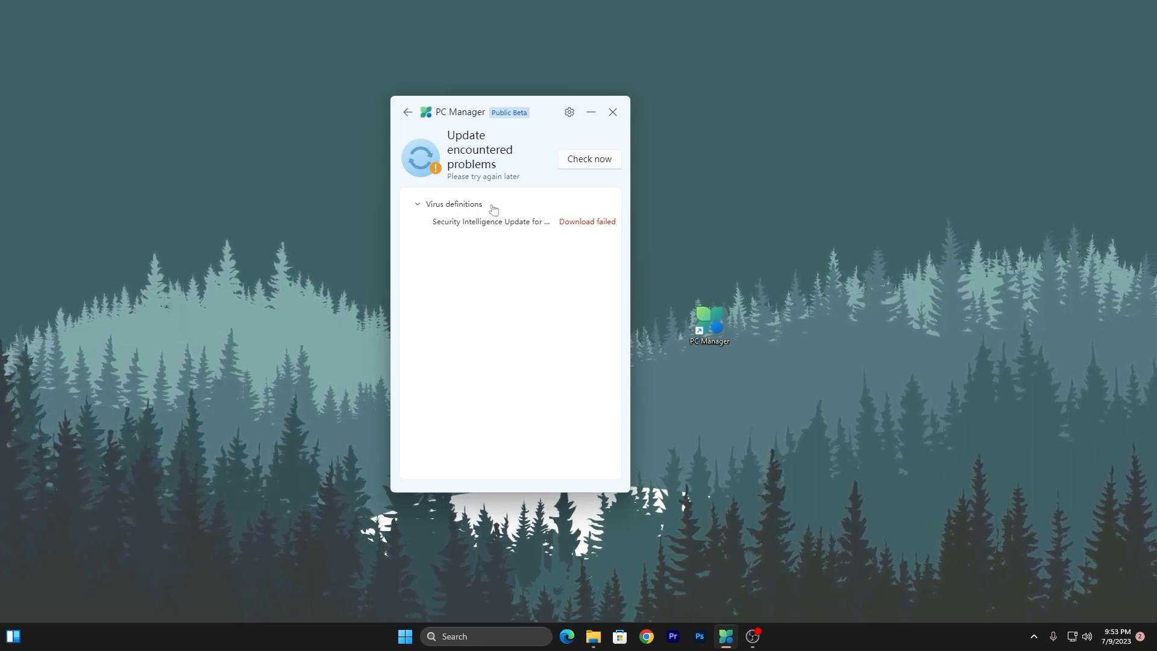
click(407, 112)
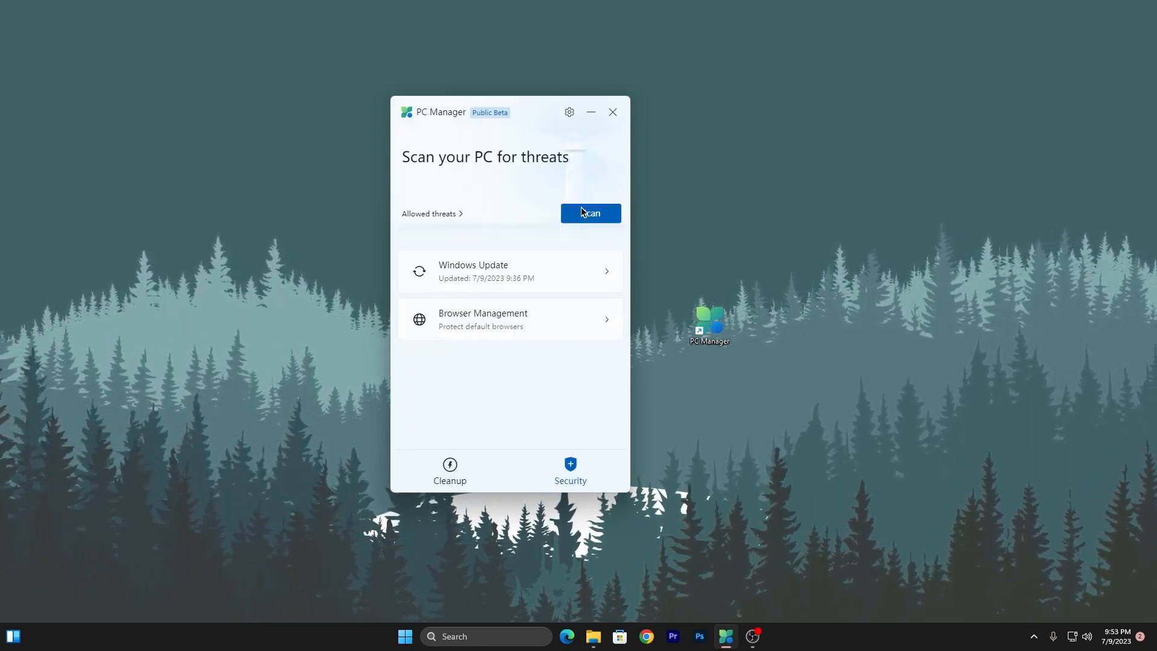
mouse_move(550, 323)
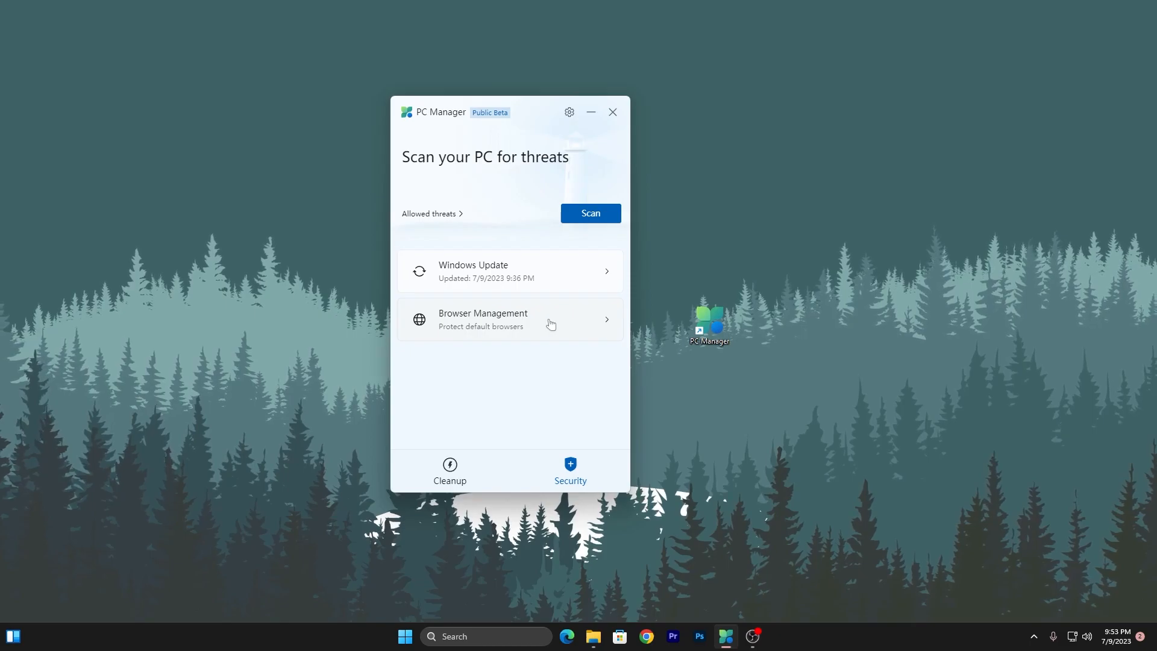
click(509, 319)
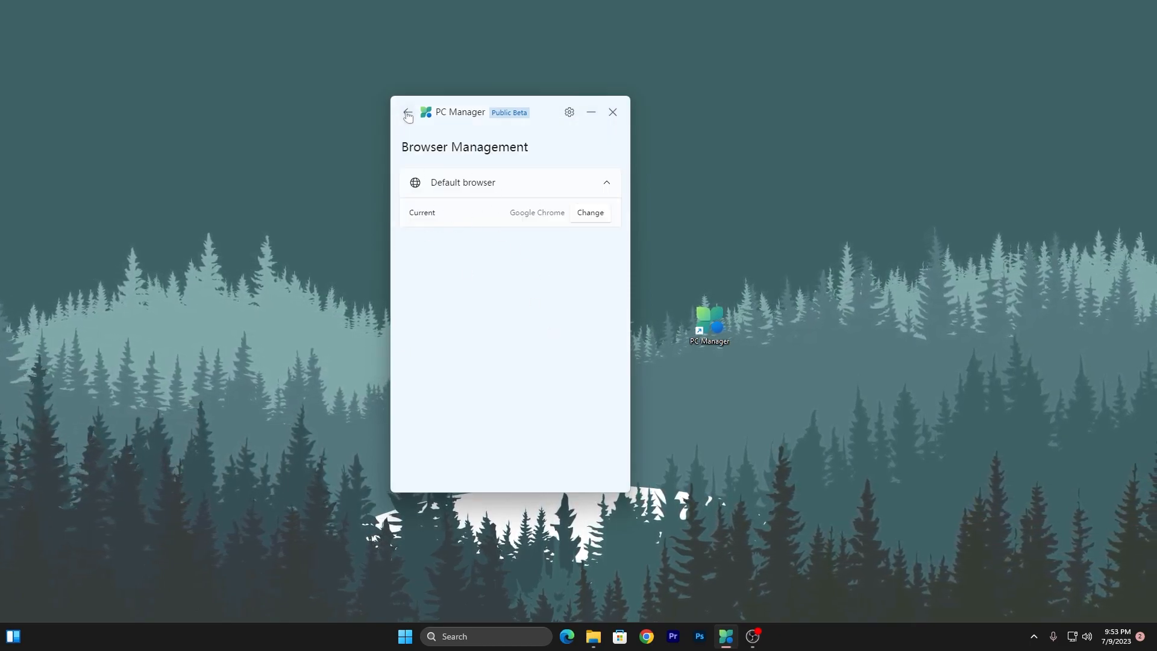
click(406, 114)
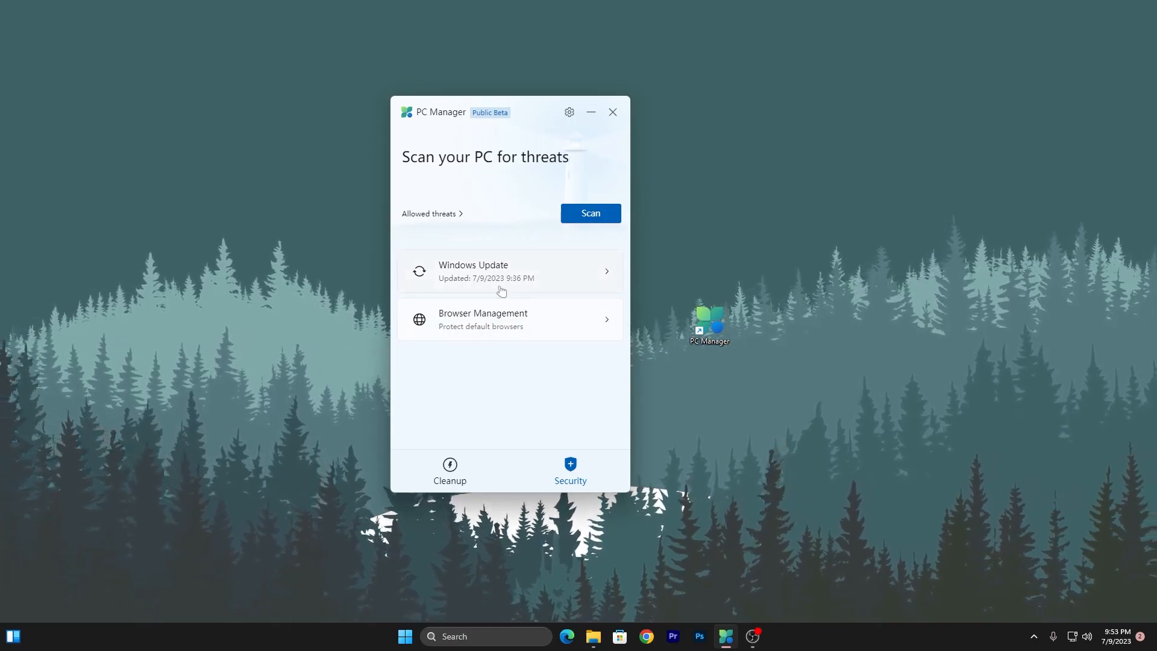